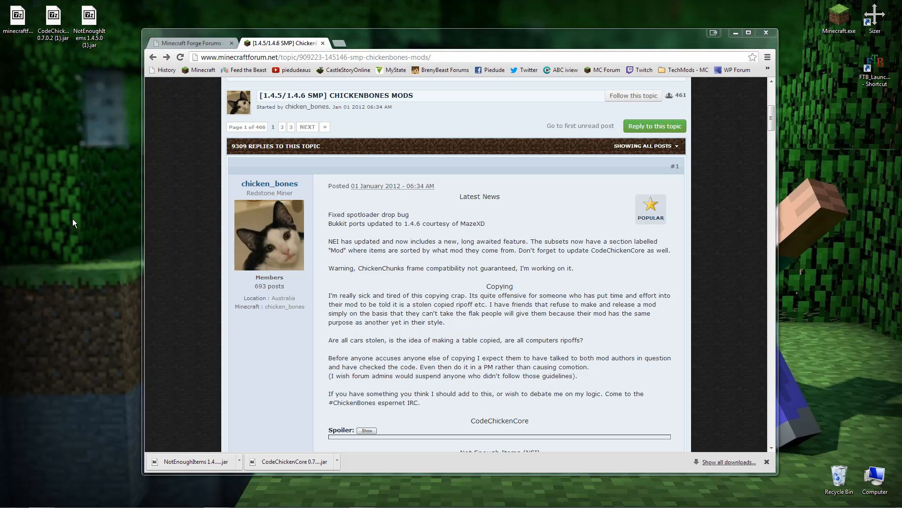
mouse_move(175, 213)
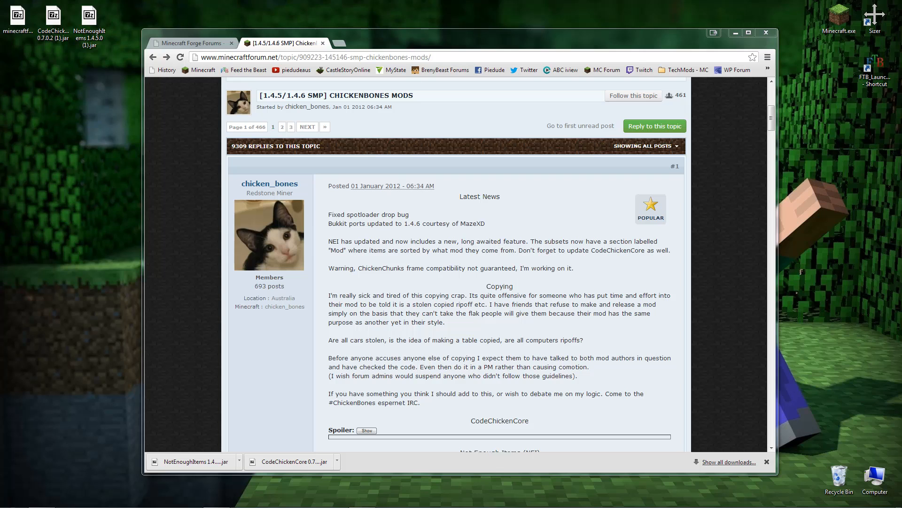
mouse_move(422, 128)
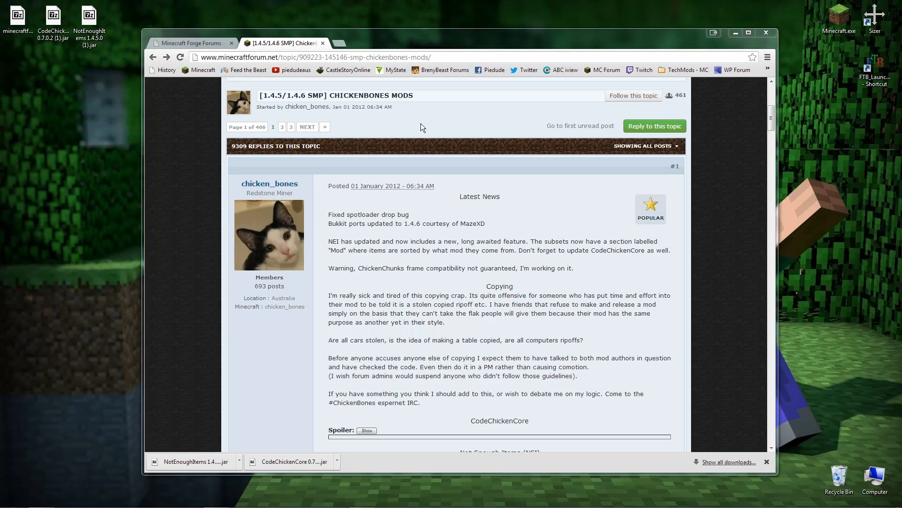
mouse_move(419, 233)
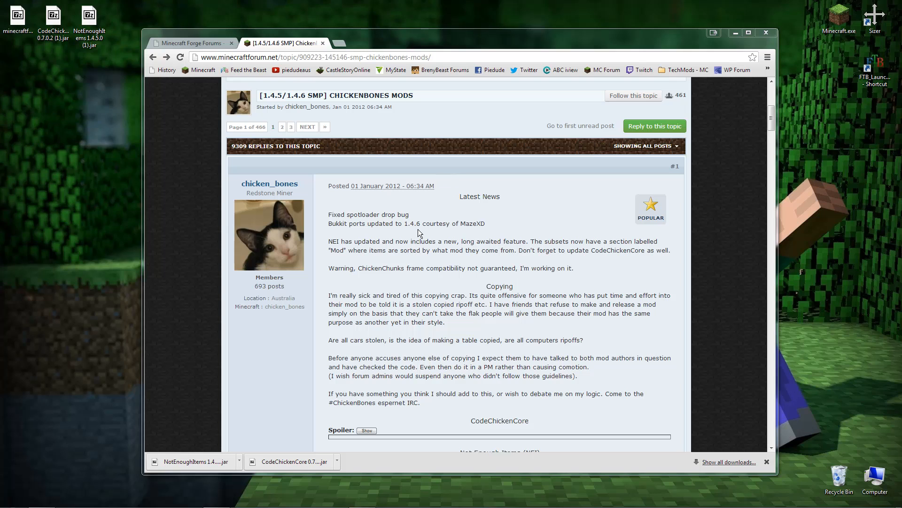
mouse_move(440, 239)
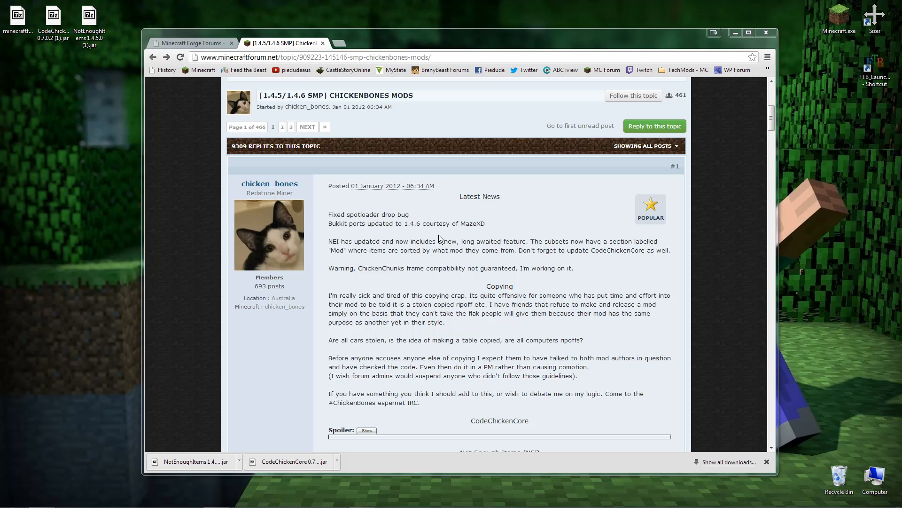
mouse_move(439, 239)
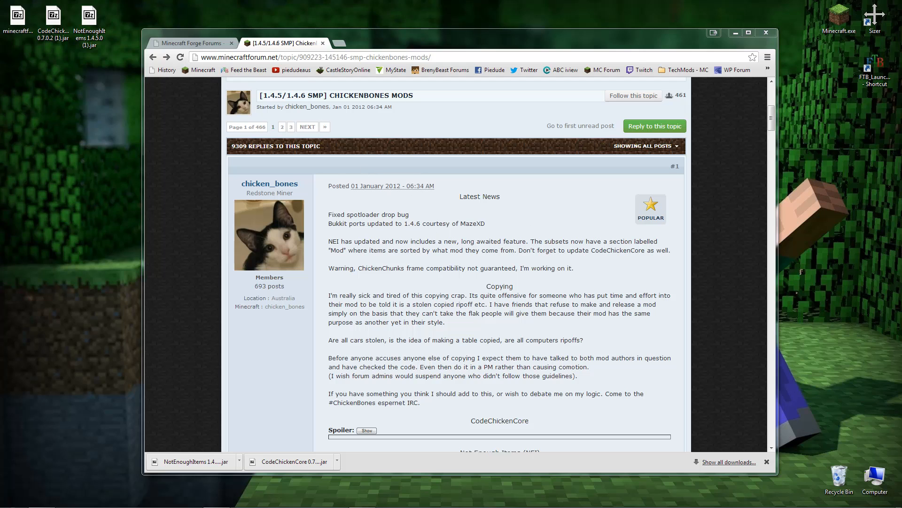
Expand the Not Enough Items (NEI) section on the ChickenBones mods thread
scroll("down", 3)
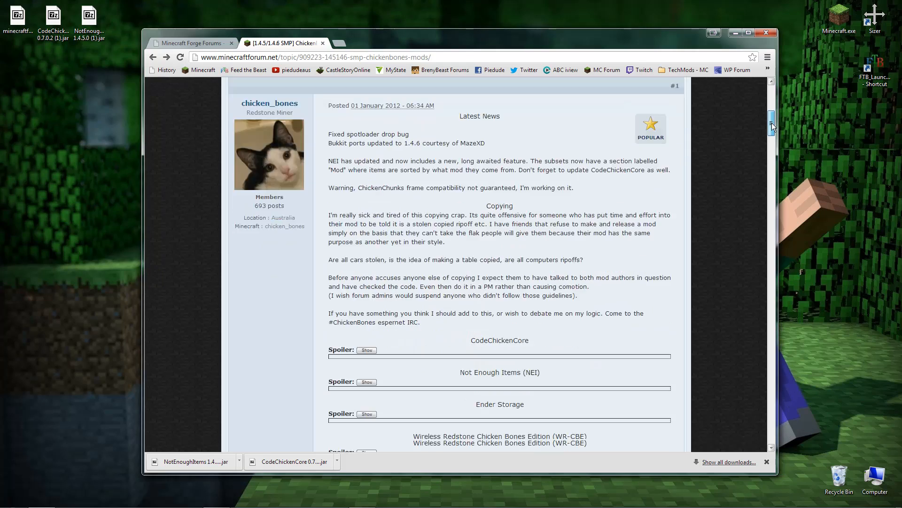
scroll("down", 3)
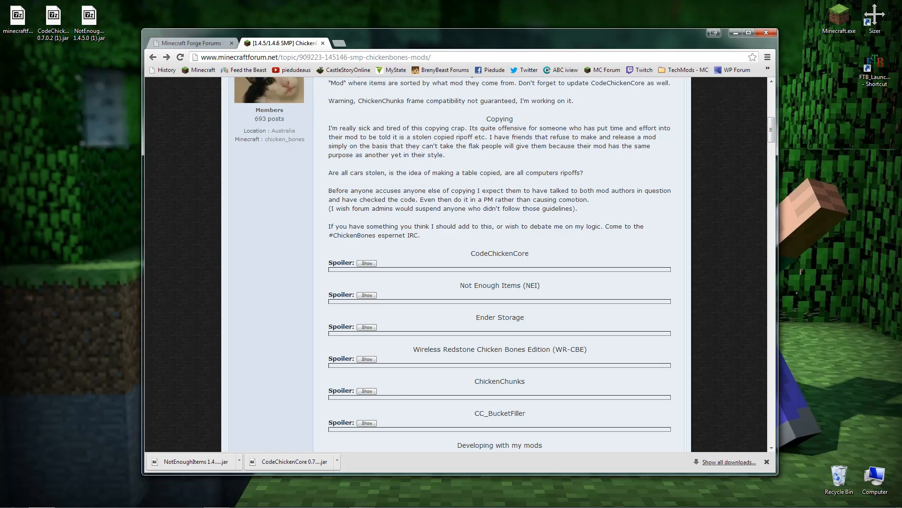
double_click(500, 285)
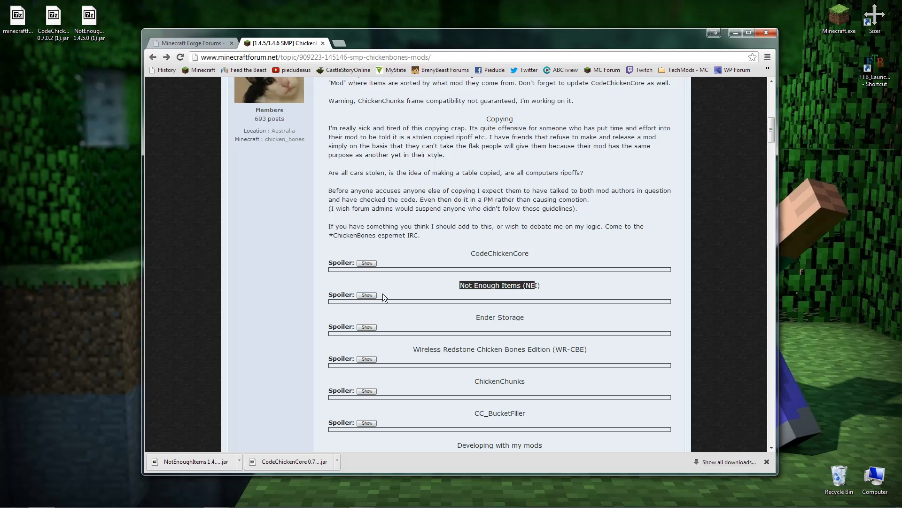
left_click(366, 295)
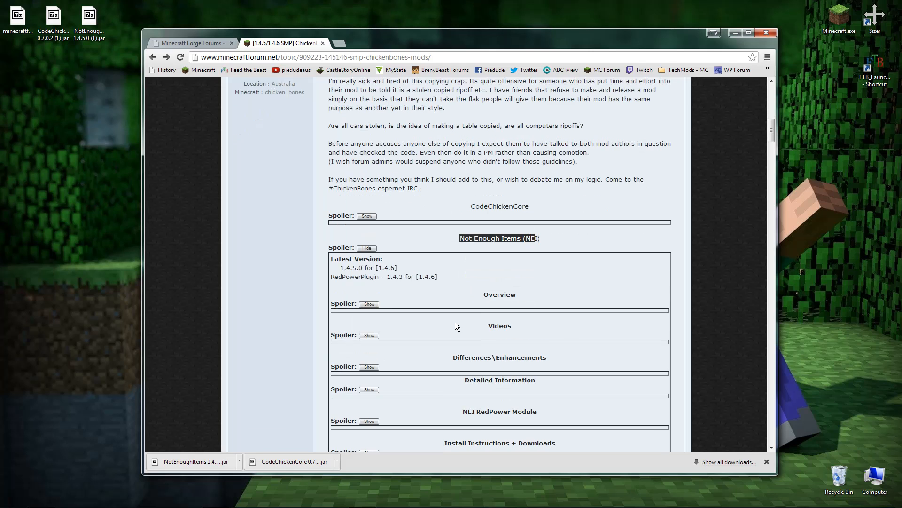
Reveal and read the NEI Install Instructions + Downloads spoiler
scroll("down", 3)
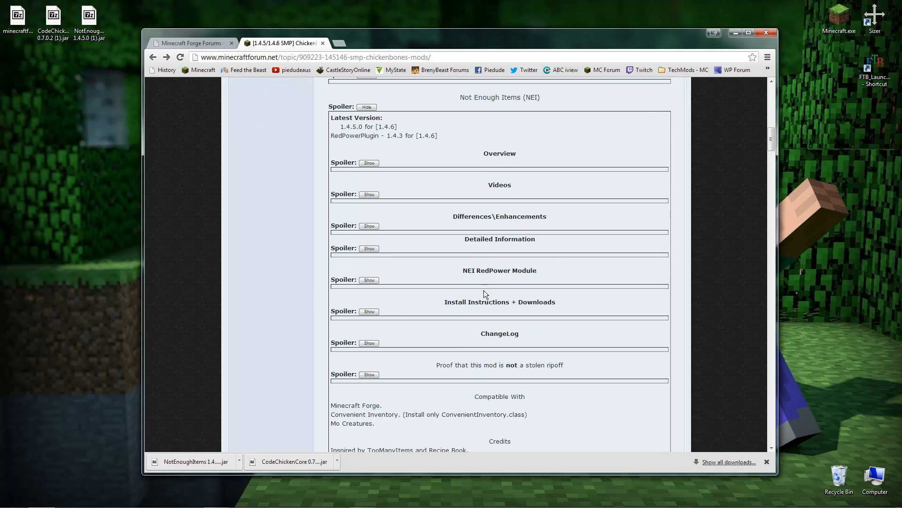
mouse_move(500, 184)
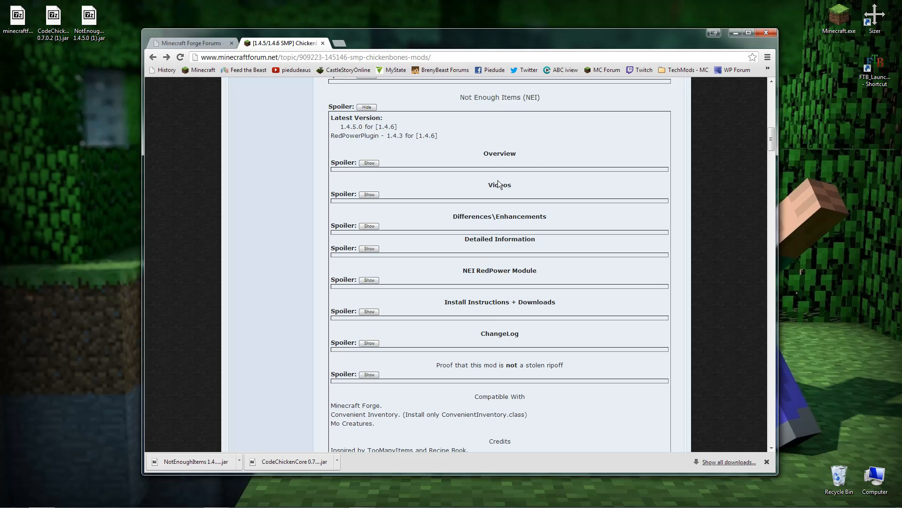
mouse_move(369, 311)
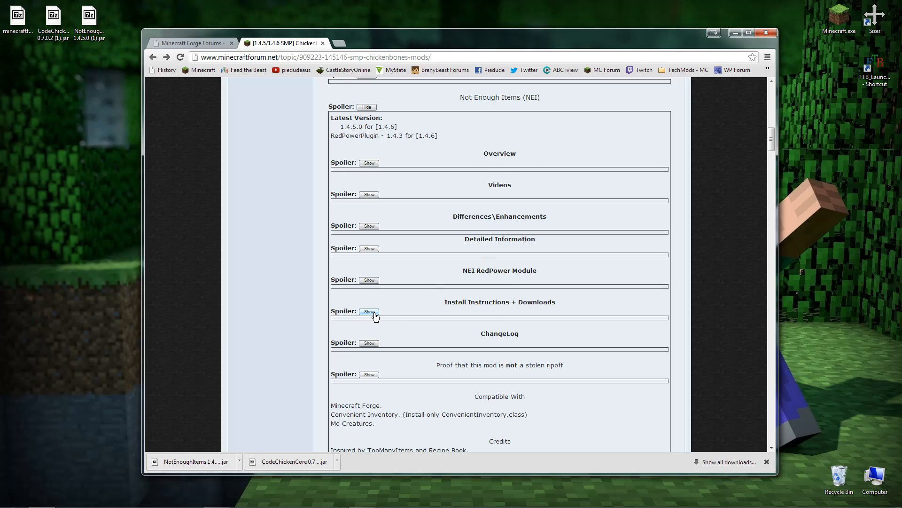
left_click(369, 311)
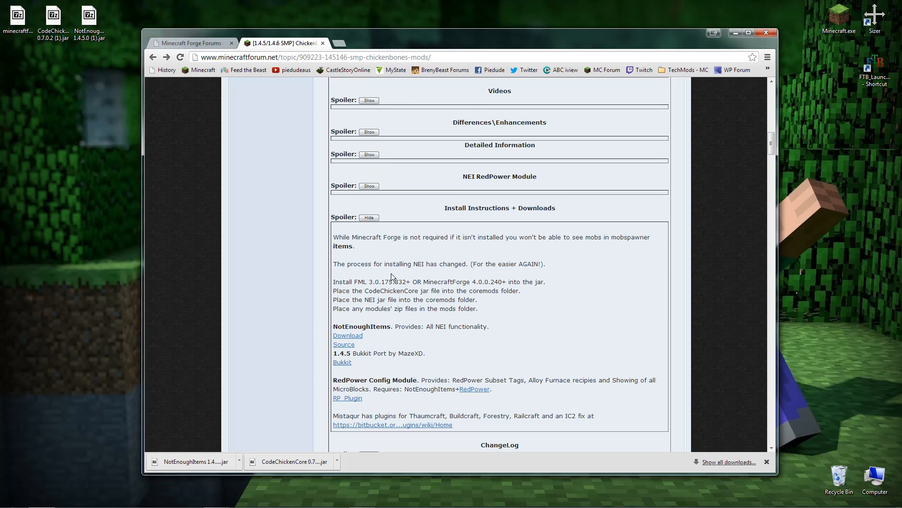
mouse_move(484, 313)
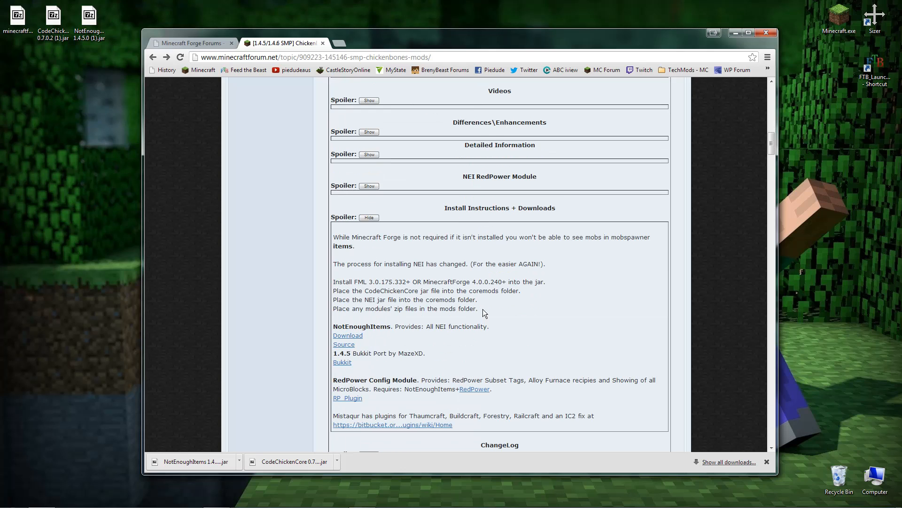
left_click_drag(333, 281, 478, 308)
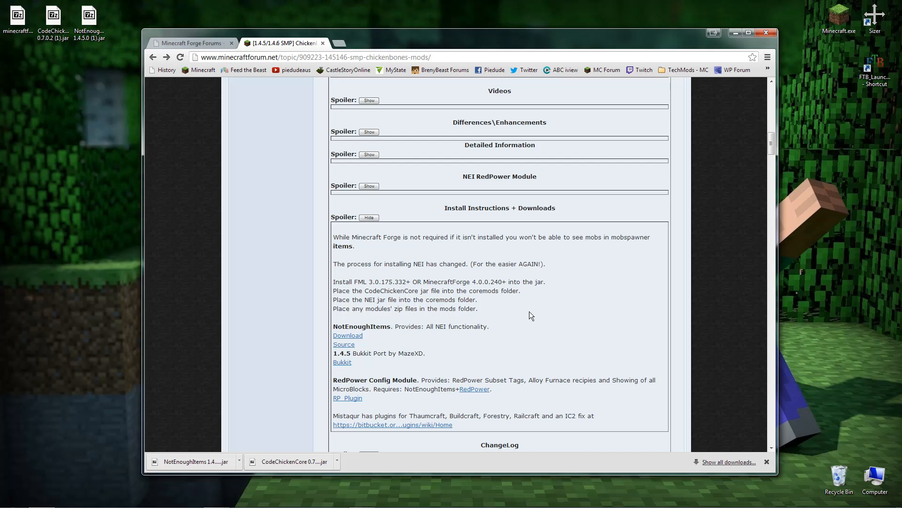
mouse_move(461, 259)
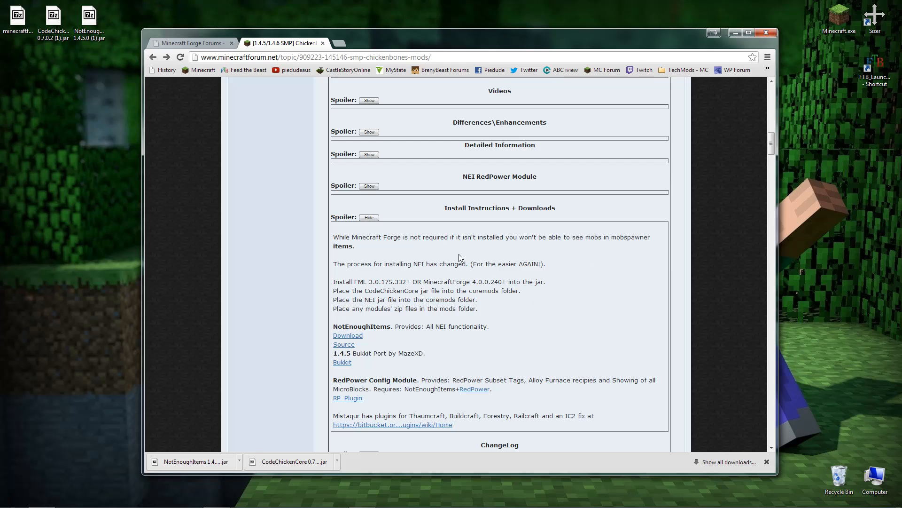
mouse_move(429, 276)
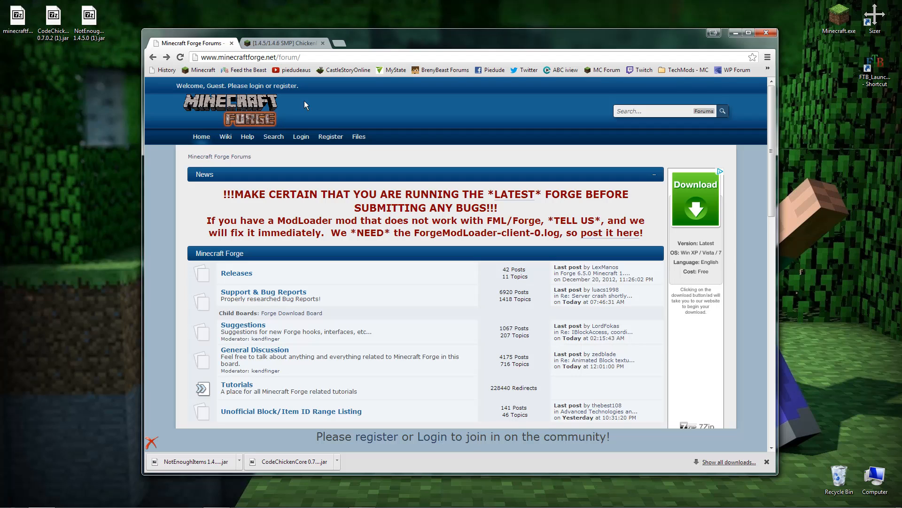
mouse_move(311, 71)
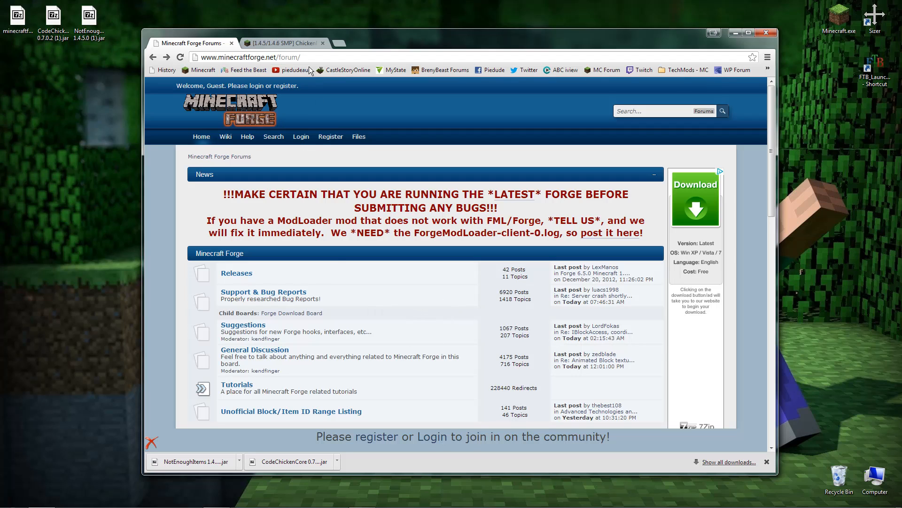
mouse_move(246, 279)
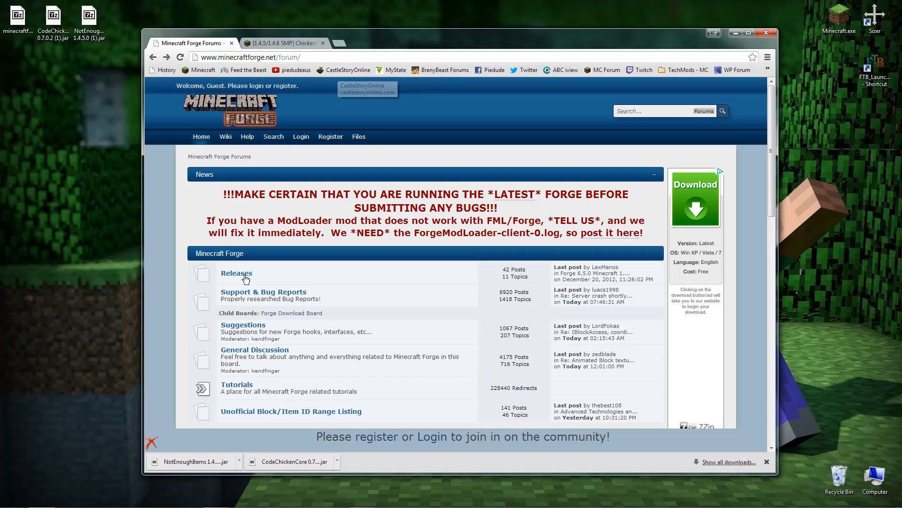
Reach the Forge 6.5.0 Minecraft 1.4.6 release topic via the Forge forum's Releases board
left_click(236, 272)
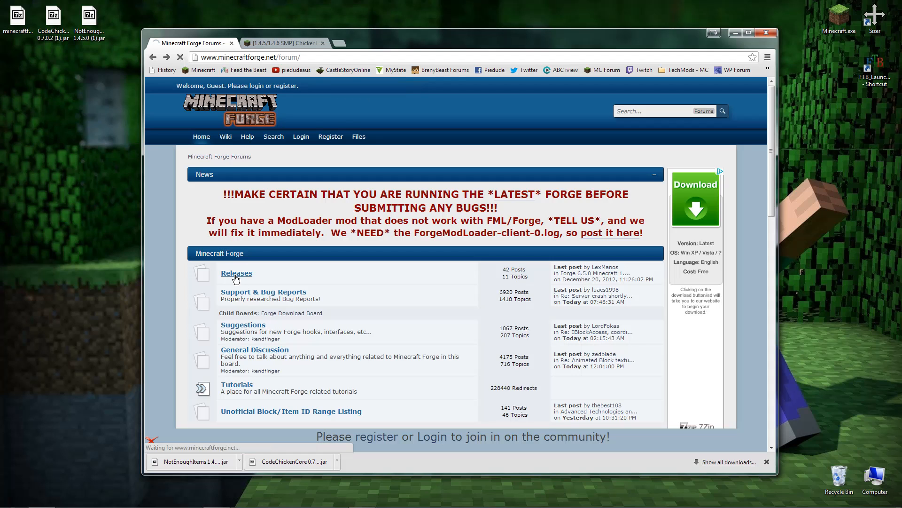
left_click(236, 272)
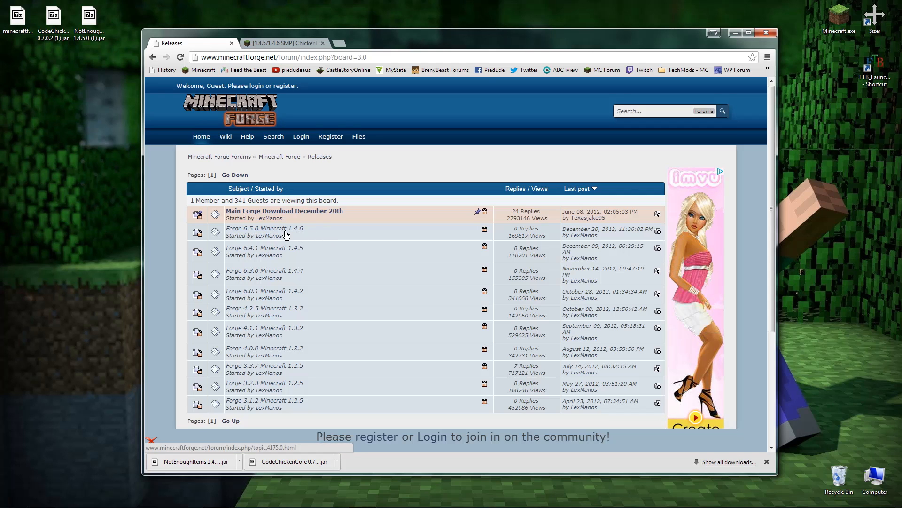
left_click(264, 229)
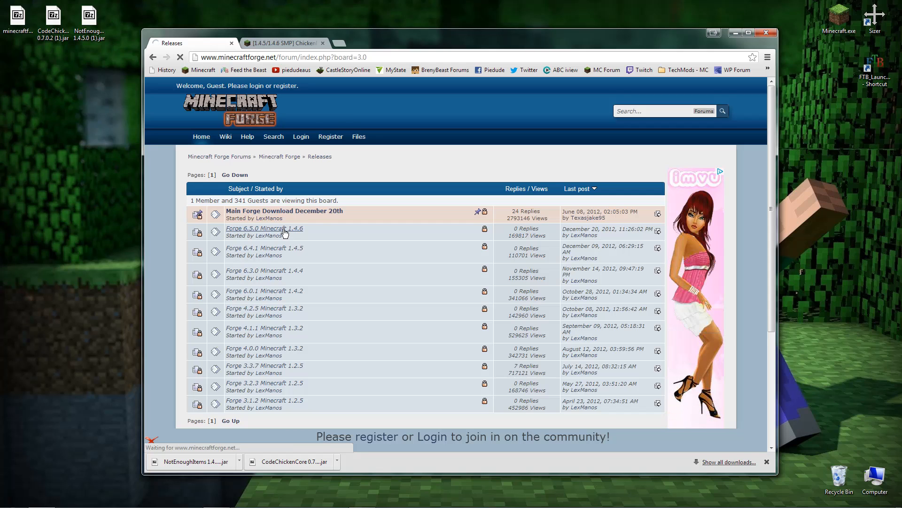
left_click(264, 228)
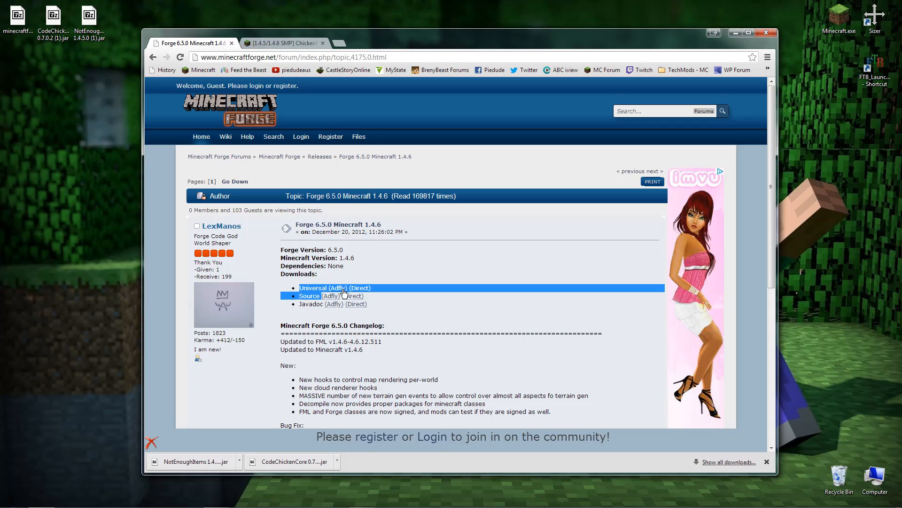
mouse_move(336, 287)
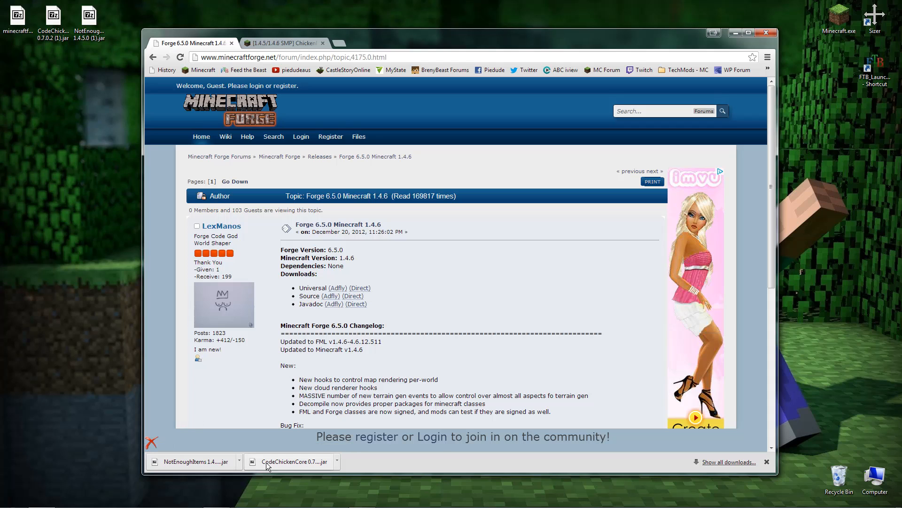
left_click(18, 17)
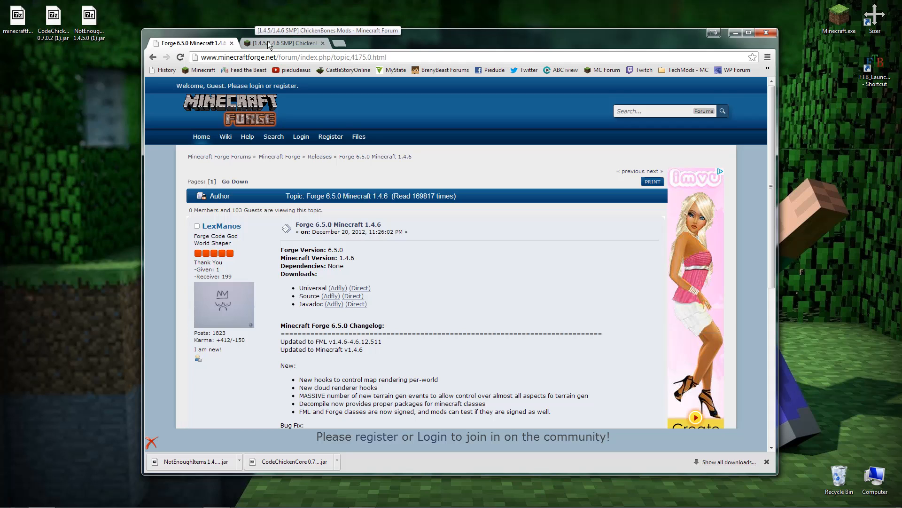
Return to the ChickenBones thread and reveal CodeChickenCore 0.7.0.2 with its download links
left_click(282, 42)
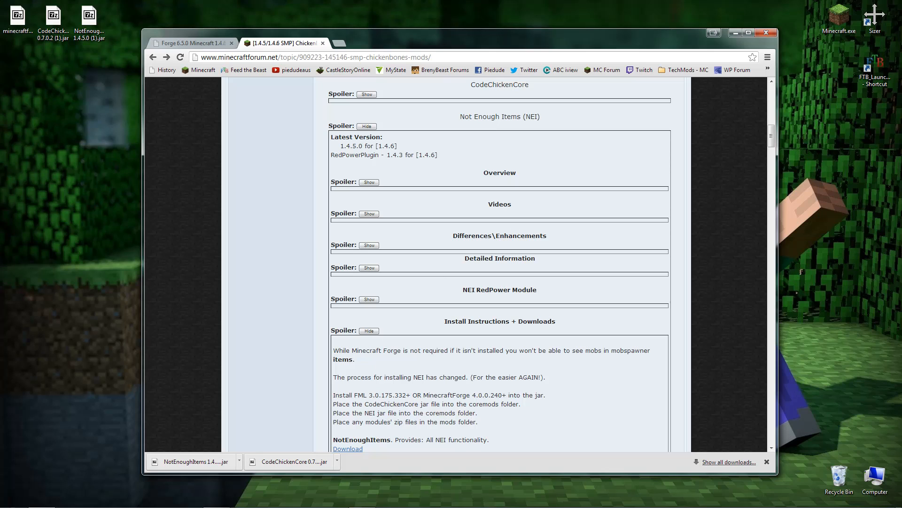
mouse_move(470, 166)
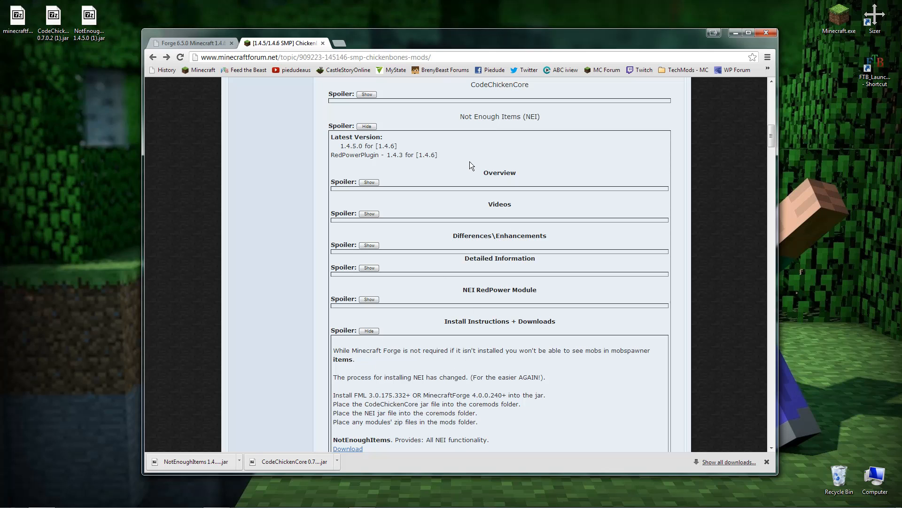
scroll("up", 3)
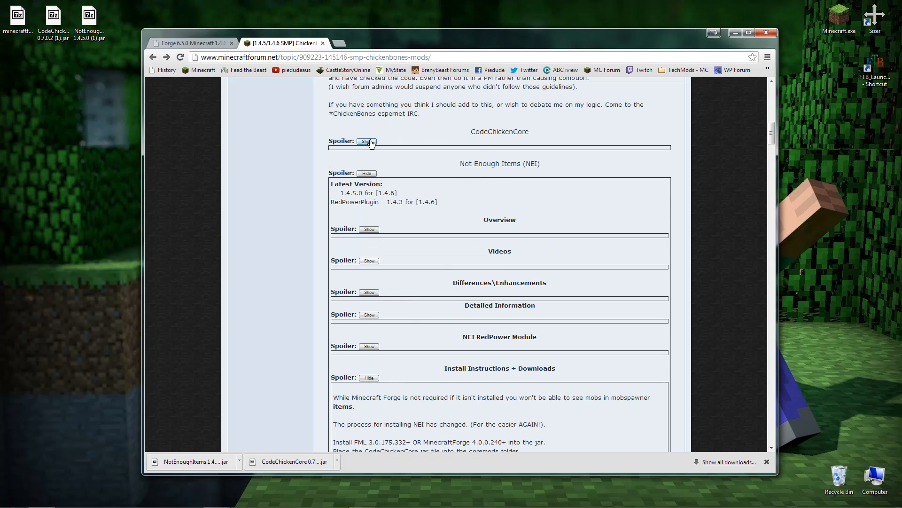
left_click(367, 142)
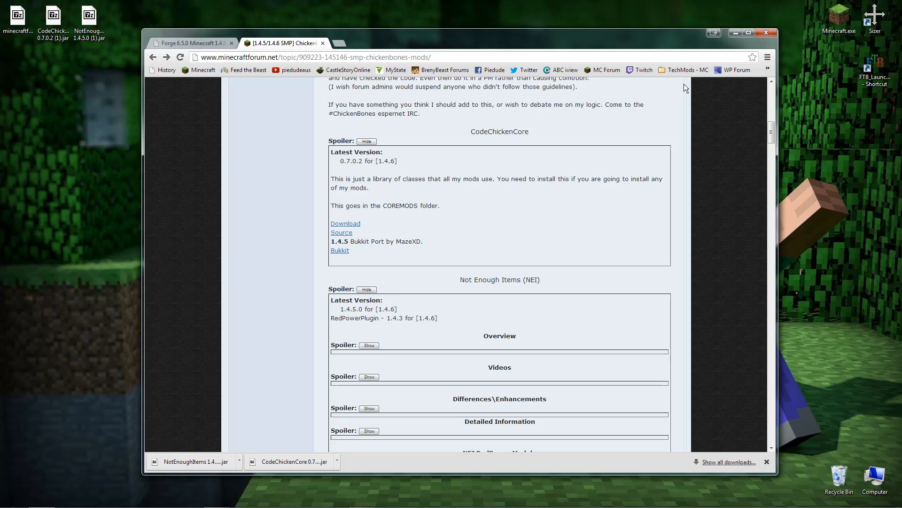
mouse_move(692, 92)
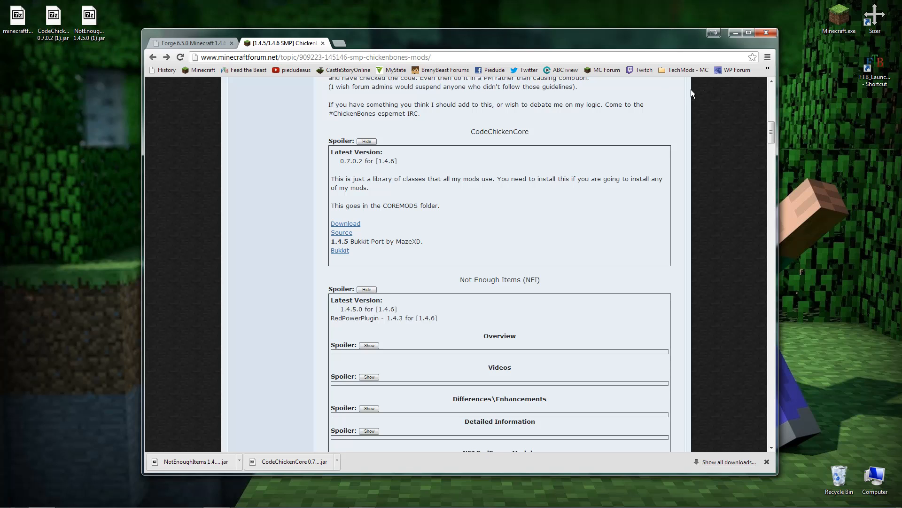
mouse_move(363, 278)
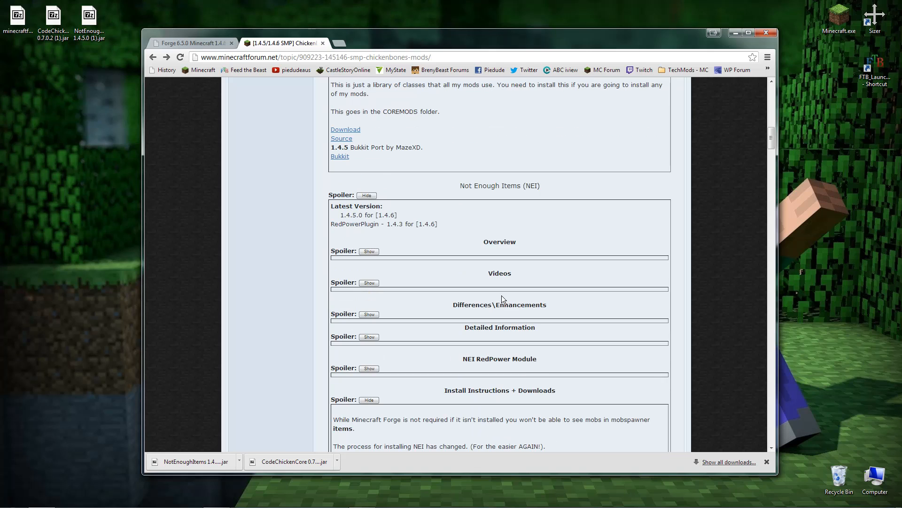
scroll("down", 3)
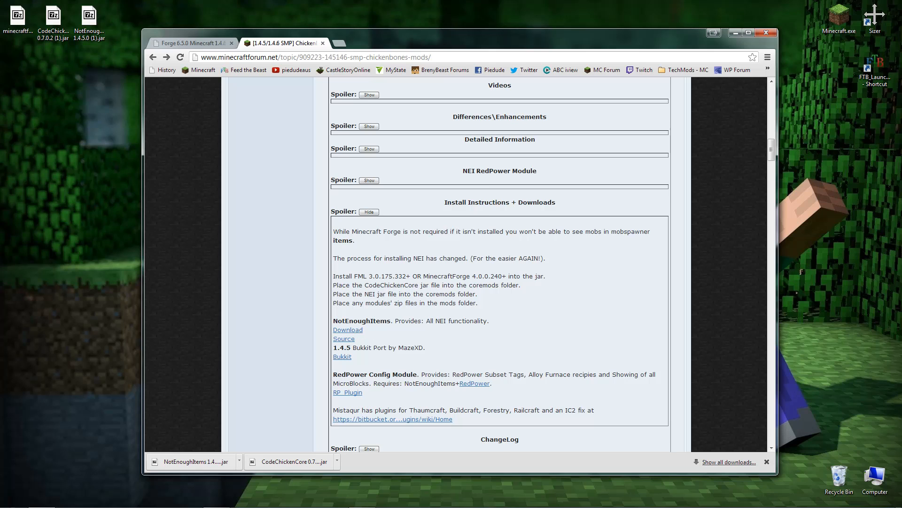
left_click(348, 330)
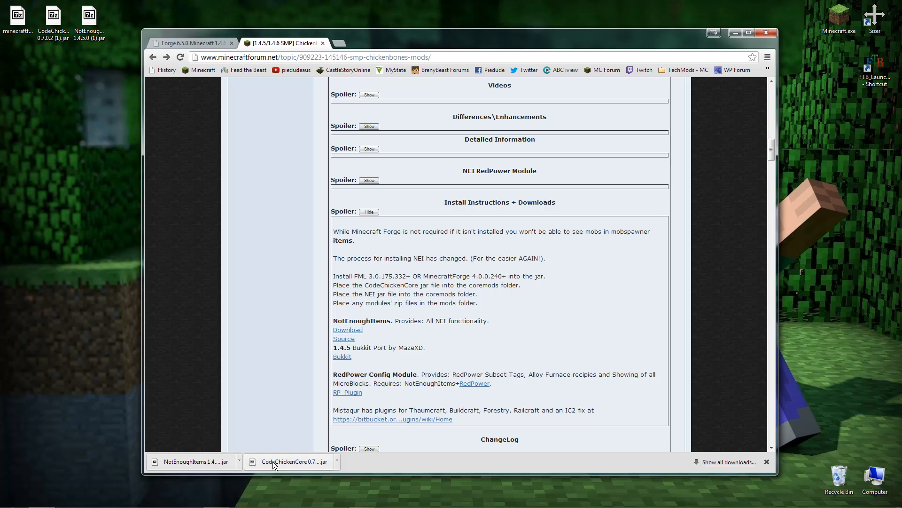
mouse_move(298, 470)
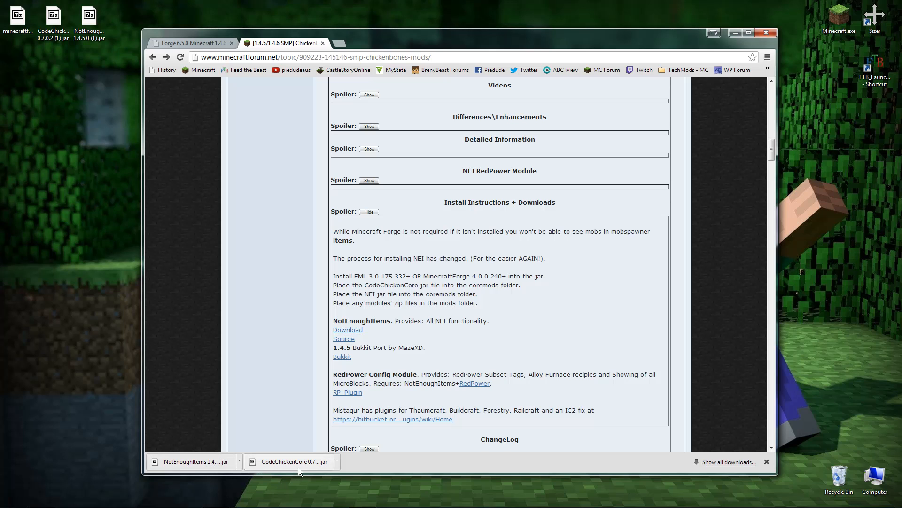
mouse_move(295, 461)
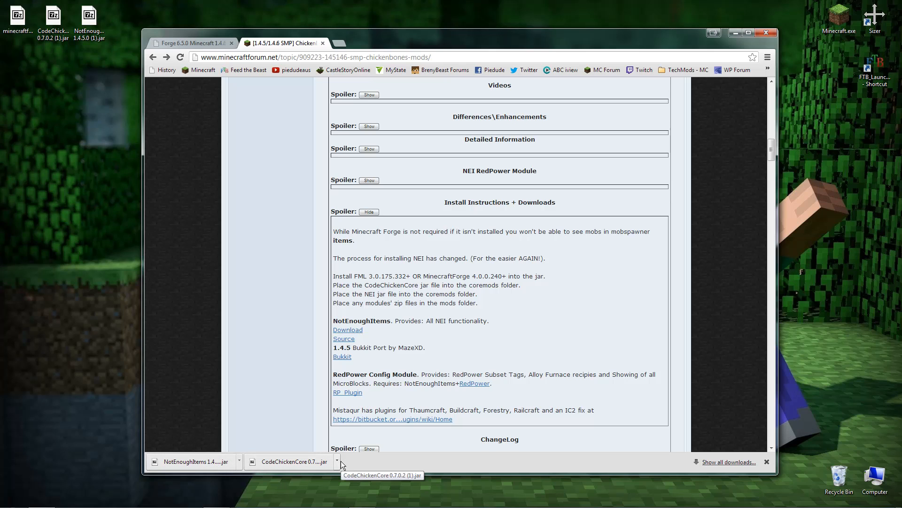
mouse_move(368, 392)
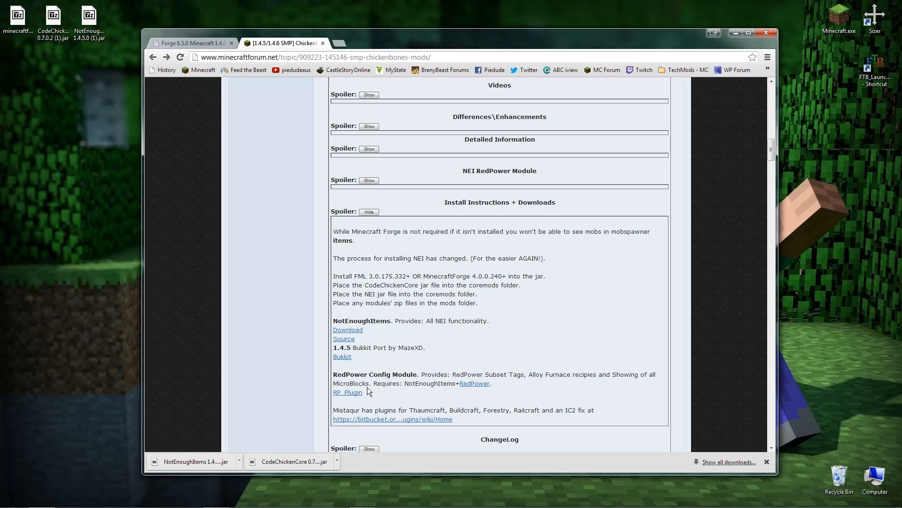
mouse_move(392, 342)
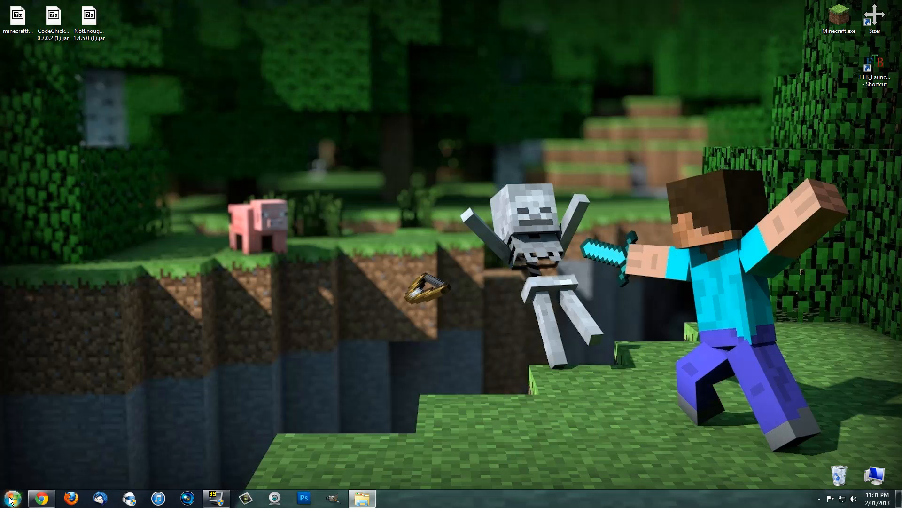
Search for %appdata% from the Windows Start menu
left_click(10, 498)
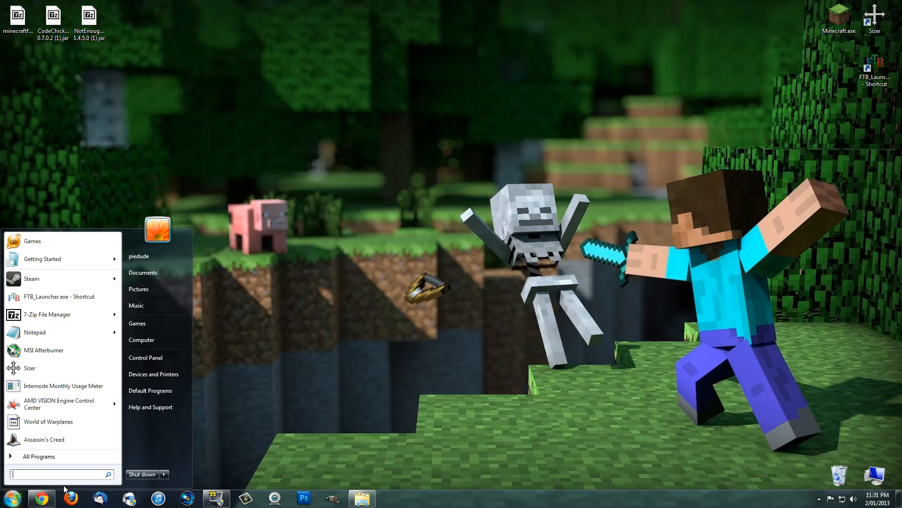
type("%")
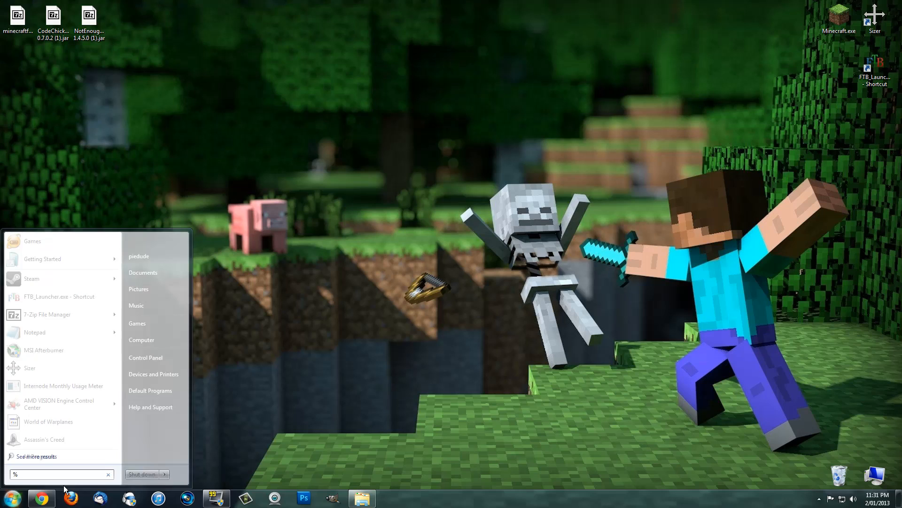
type("appdat")
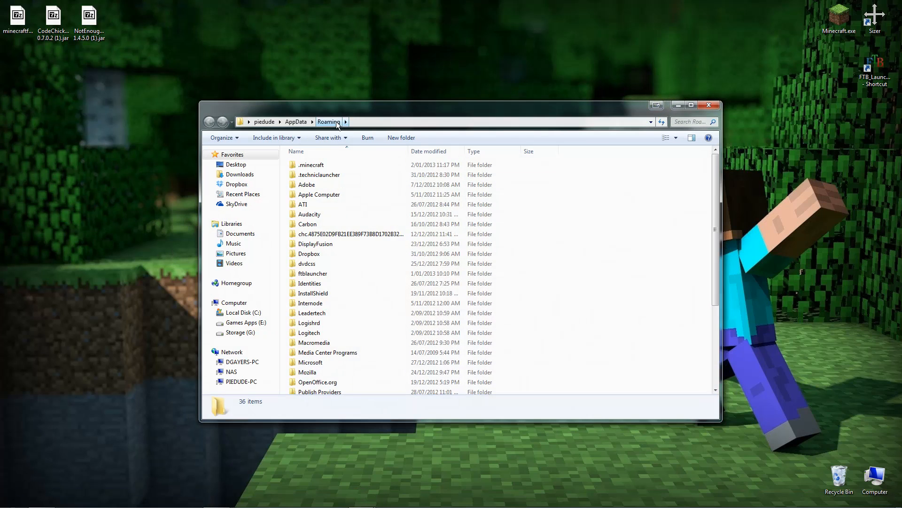
Locate and select the .minecraft folder in AppData Roaming
left_click(311, 164)
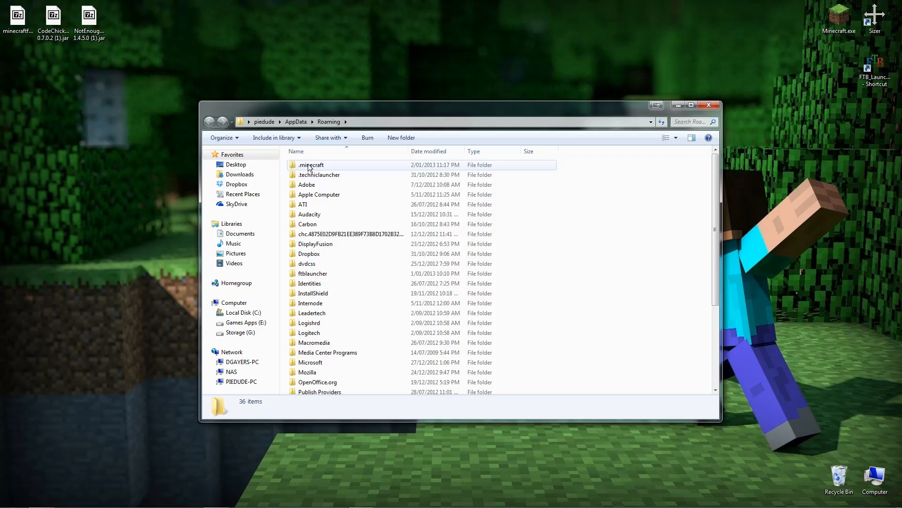
mouse_move(320, 170)
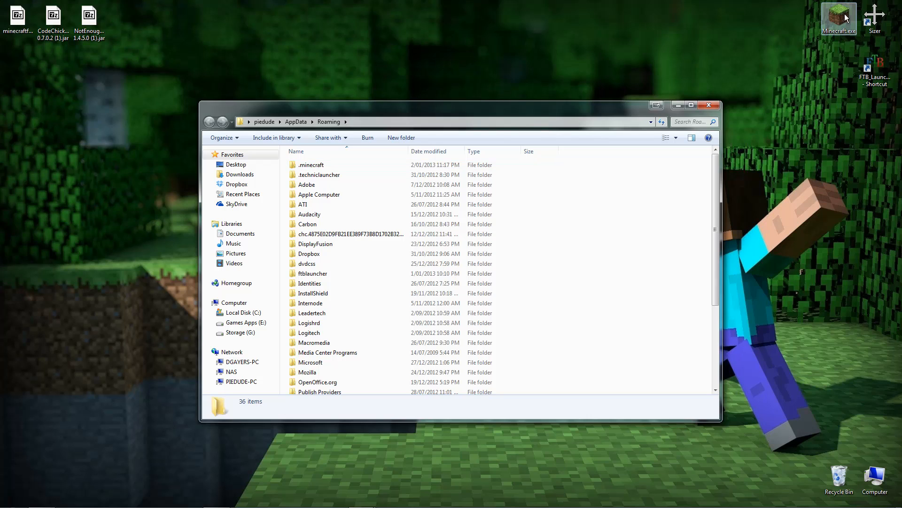
left_click(311, 165)
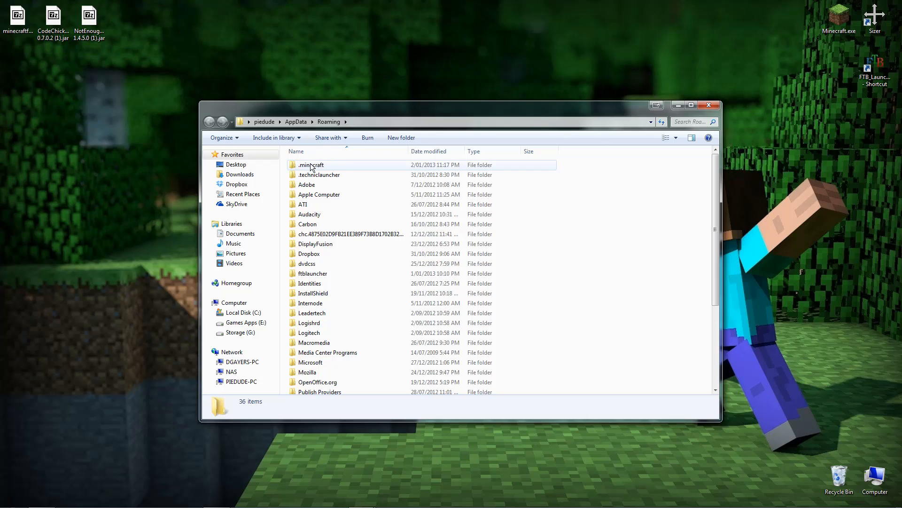
mouse_move(333, 166)
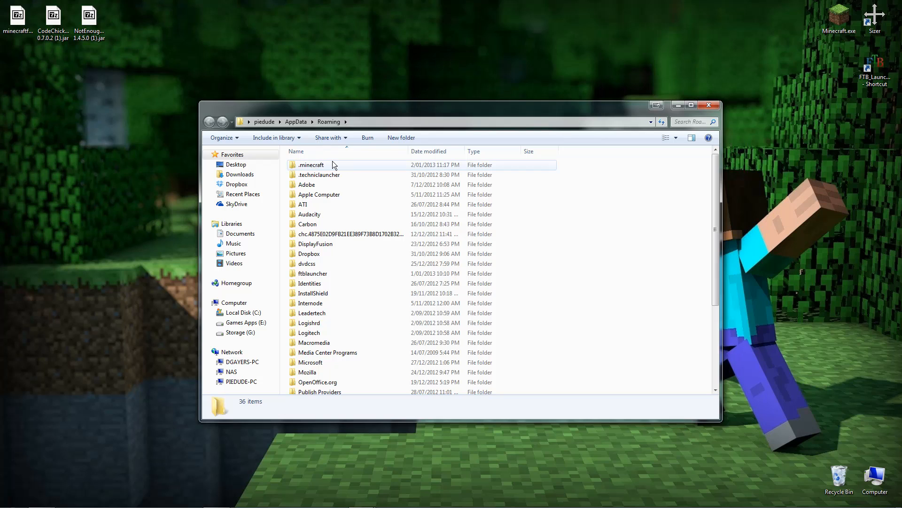
Browse into .minecraft's bin folder to find minecraft.jar
double_click(312, 164)
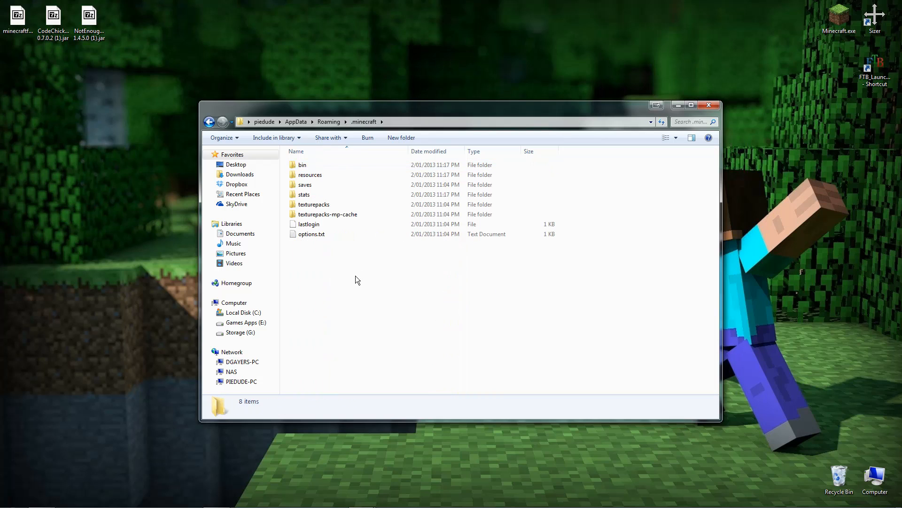
left_click(364, 121)
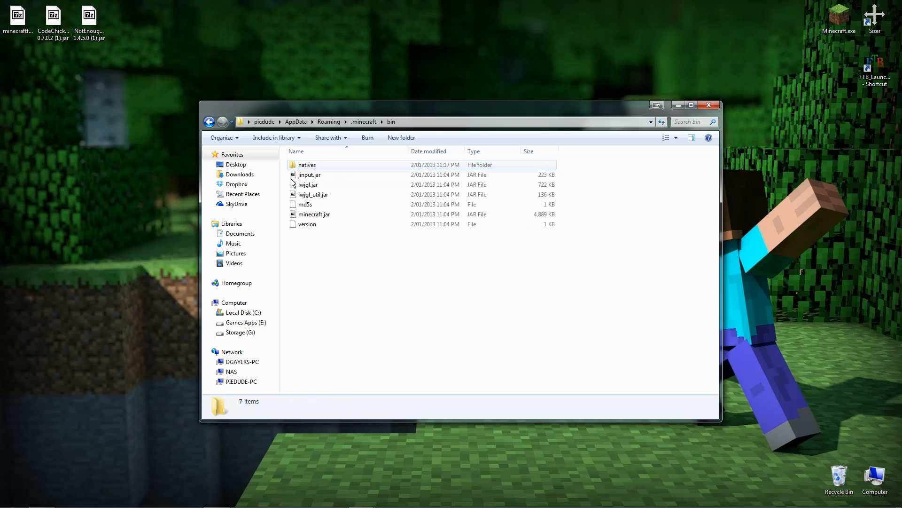
mouse_move(329, 216)
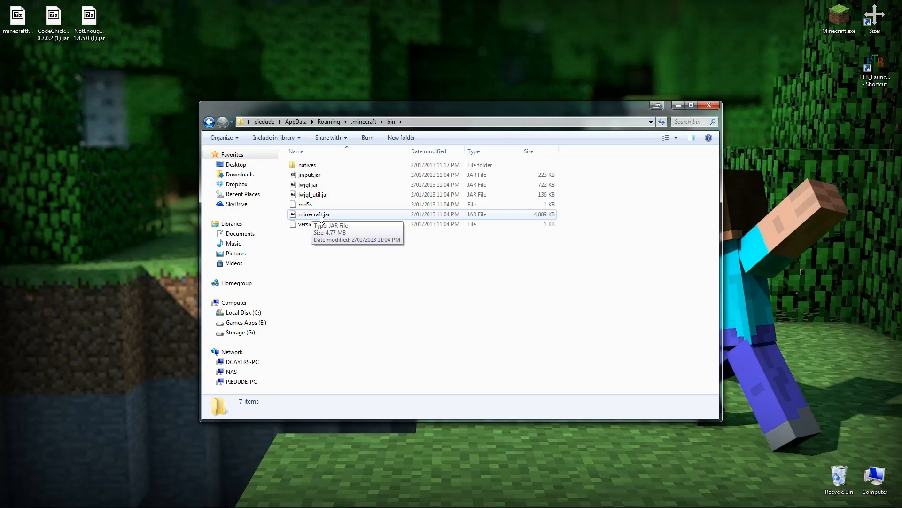
mouse_move(315, 220)
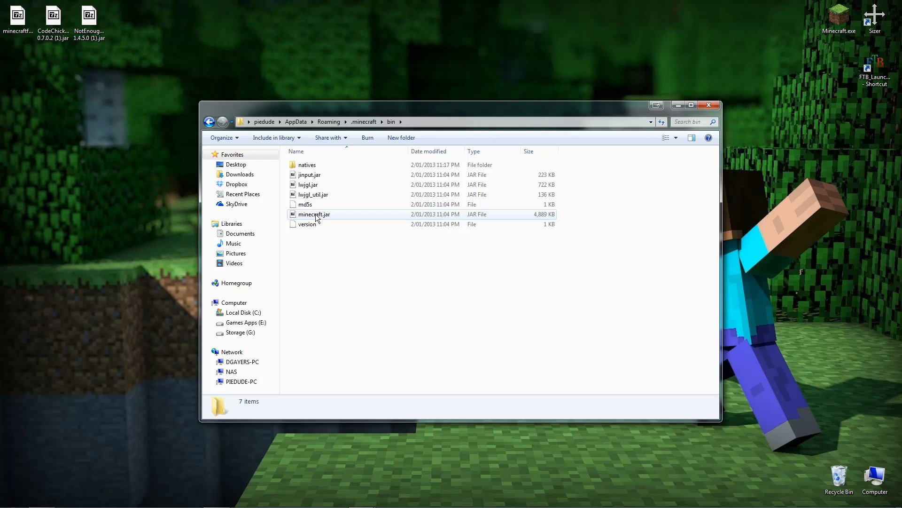
Open minecraft.jar as an archive in 7-Zip
double_click(314, 215)
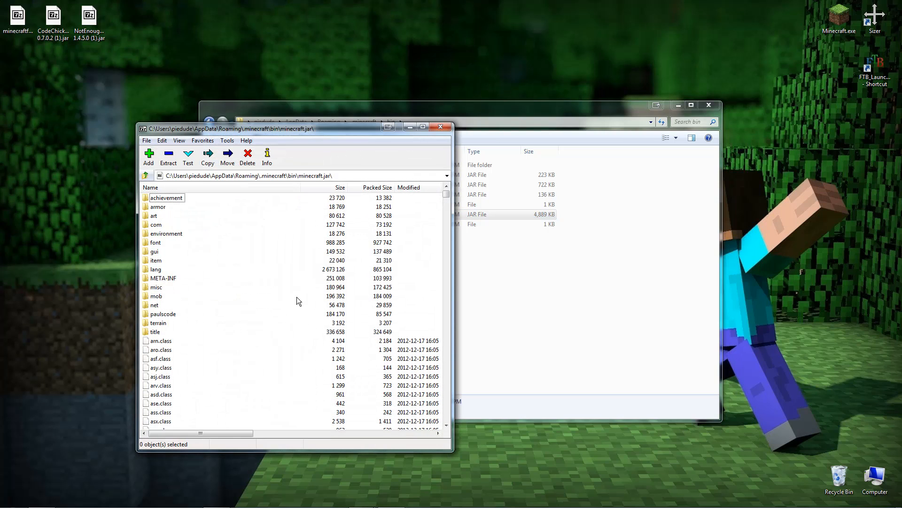
mouse_move(330, 201)
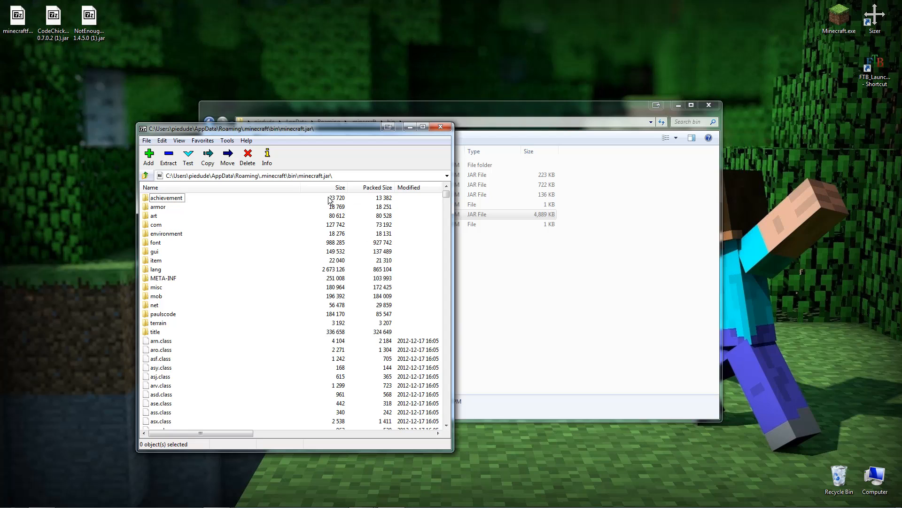
left_click(17, 14)
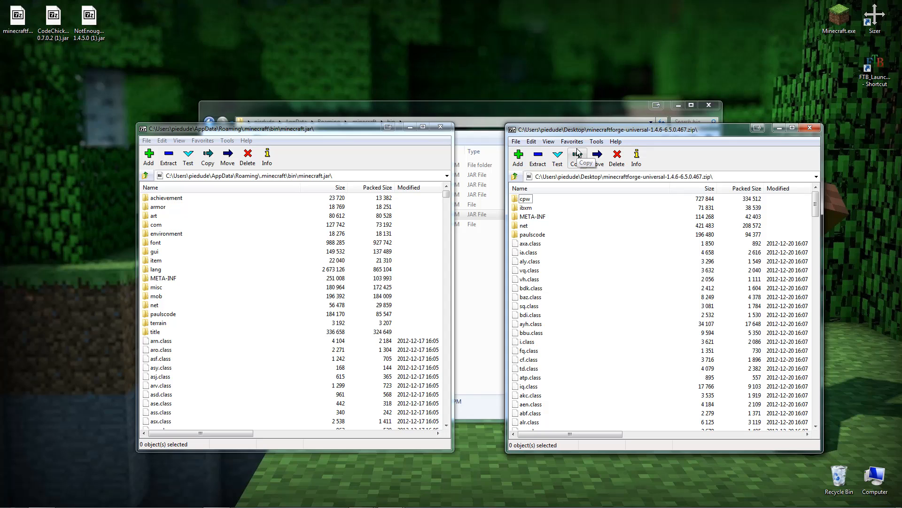
mouse_move(604, 166)
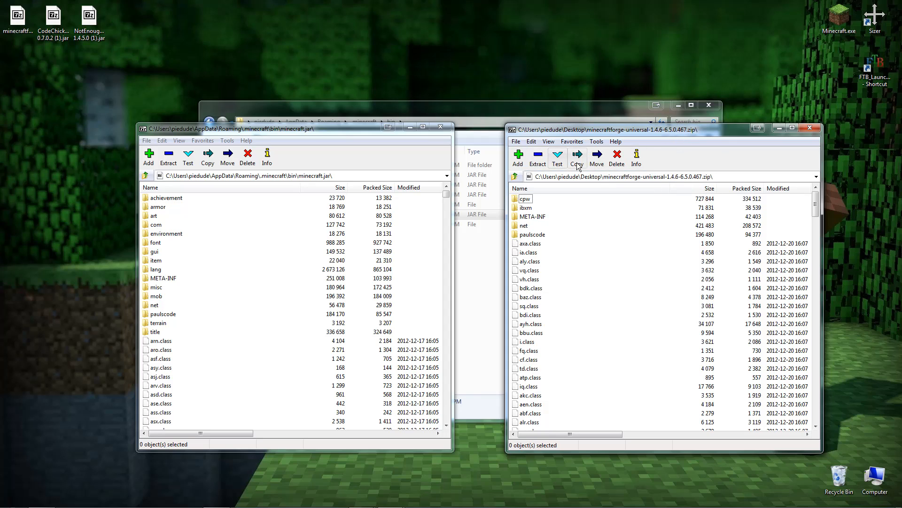
mouse_move(530, 142)
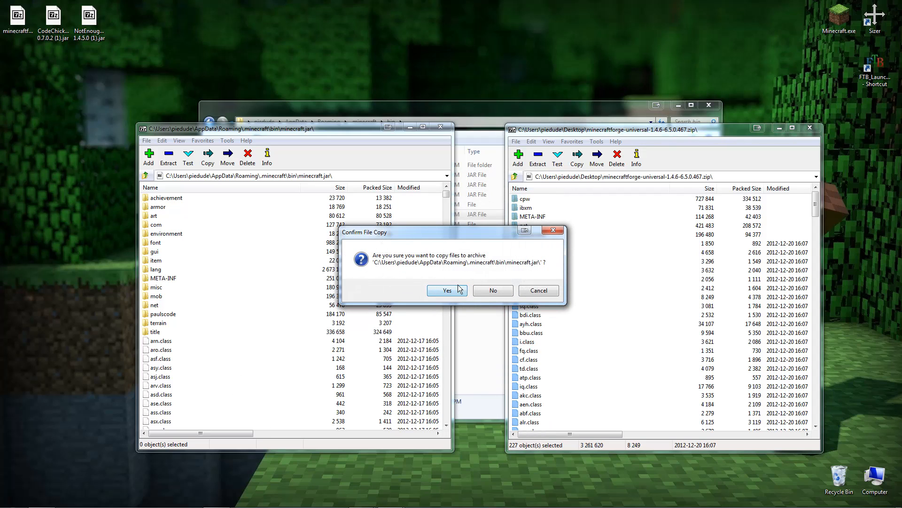
Copy the Forge files into minecraft.jar, close the Forge archive and select META-INF for deletion
left_click(447, 290)
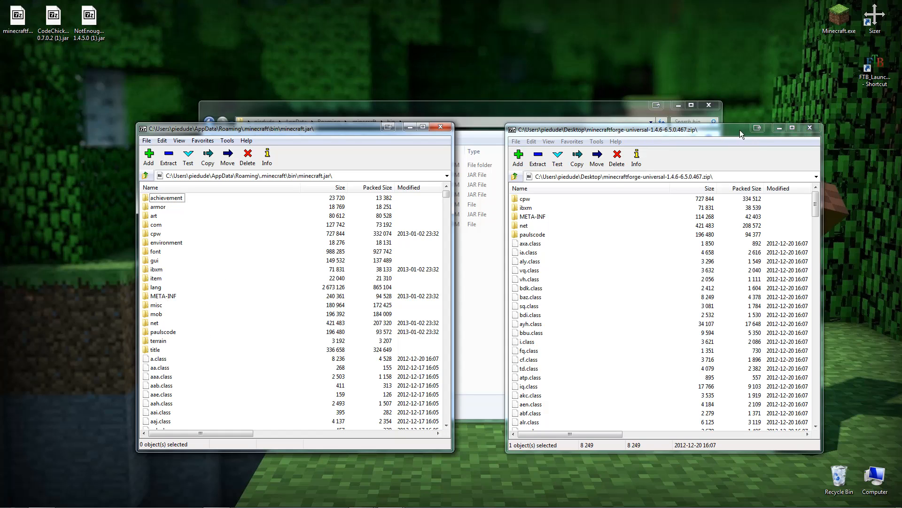
left_click(810, 127)
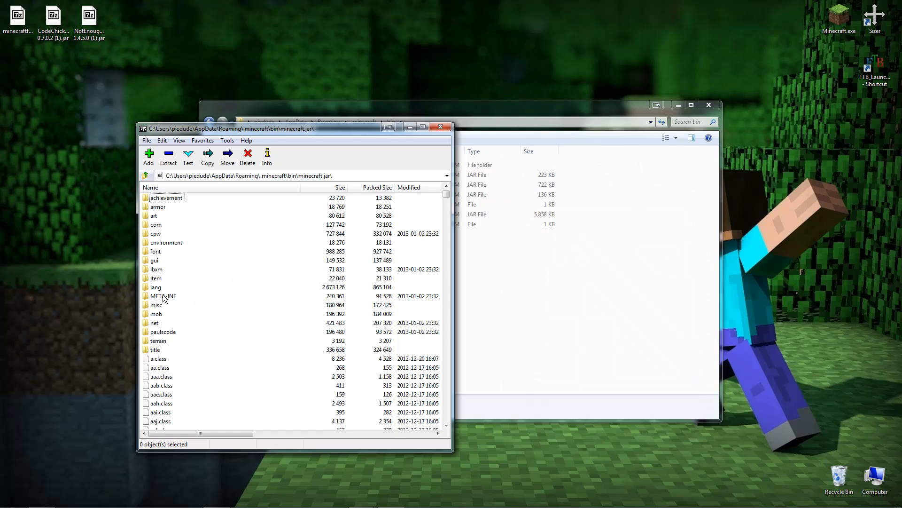
mouse_move(152, 293)
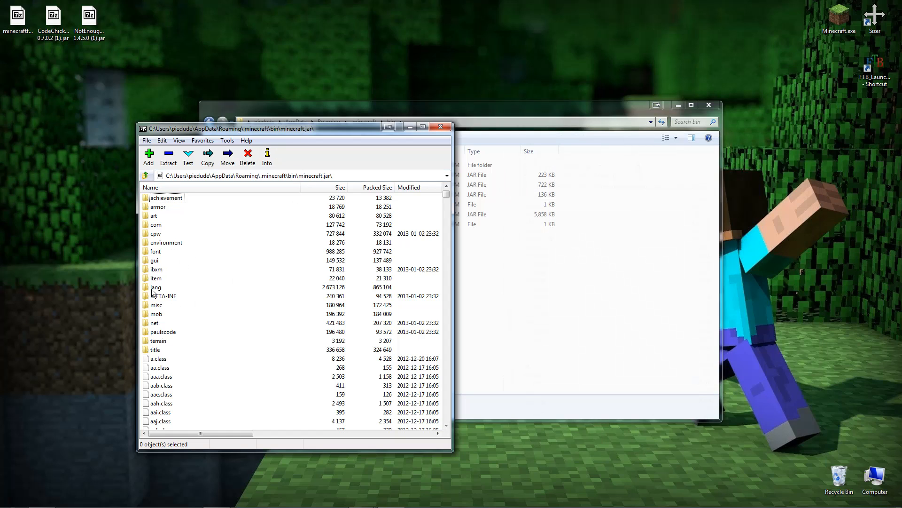
left_click(164, 295)
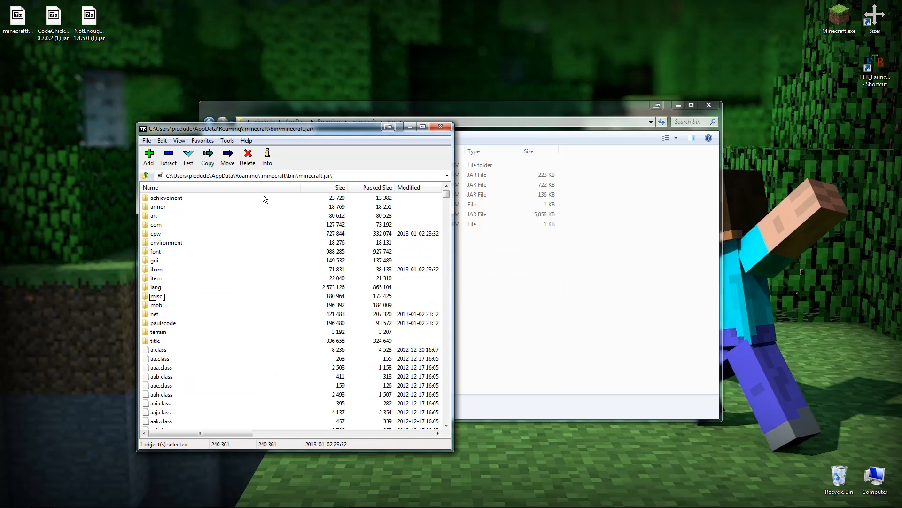
left_click(18, 16)
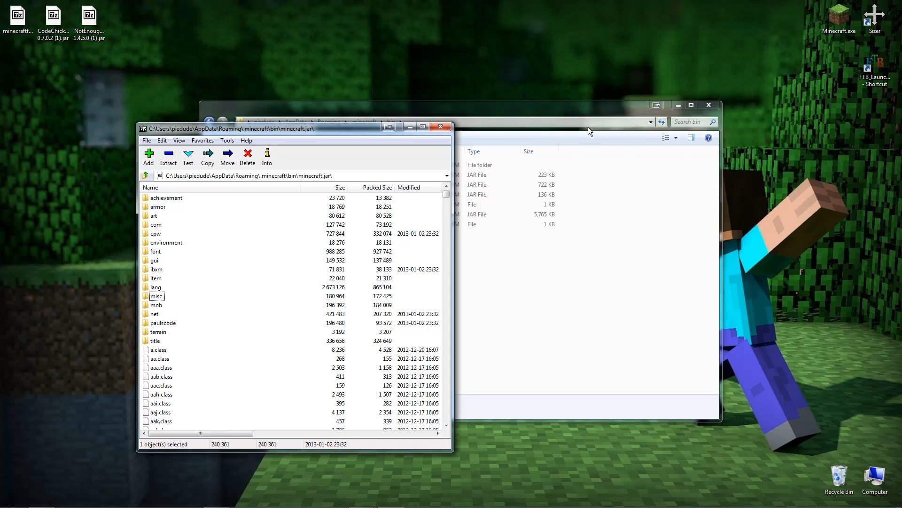
mouse_move(233, 278)
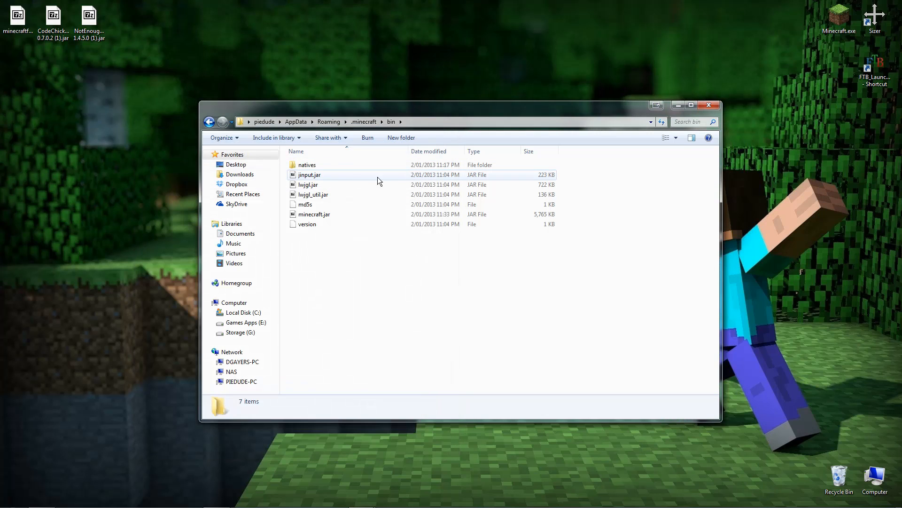
Launch Minecraft from Roaming and log in, running Forge 6.5.0 with three mods
left_click(208, 121)
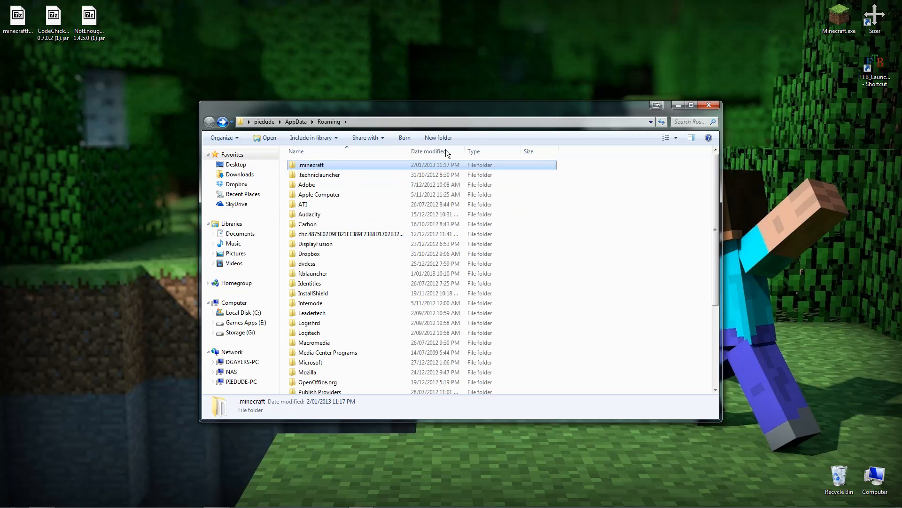
mouse_move(826, 32)
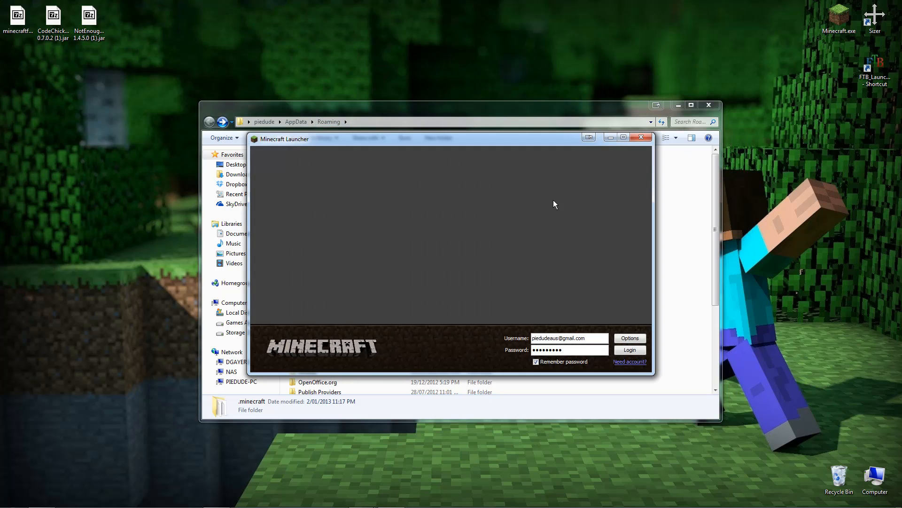
left_click(630, 349)
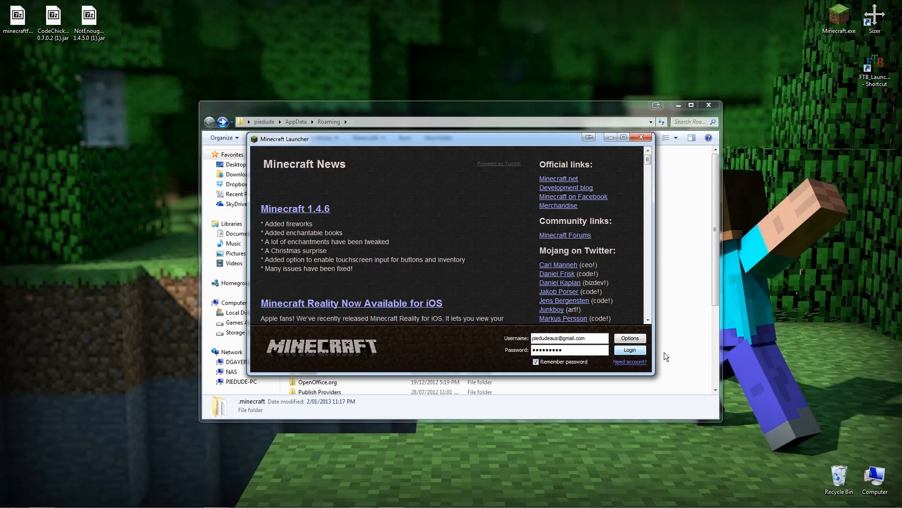
left_click(629, 349)
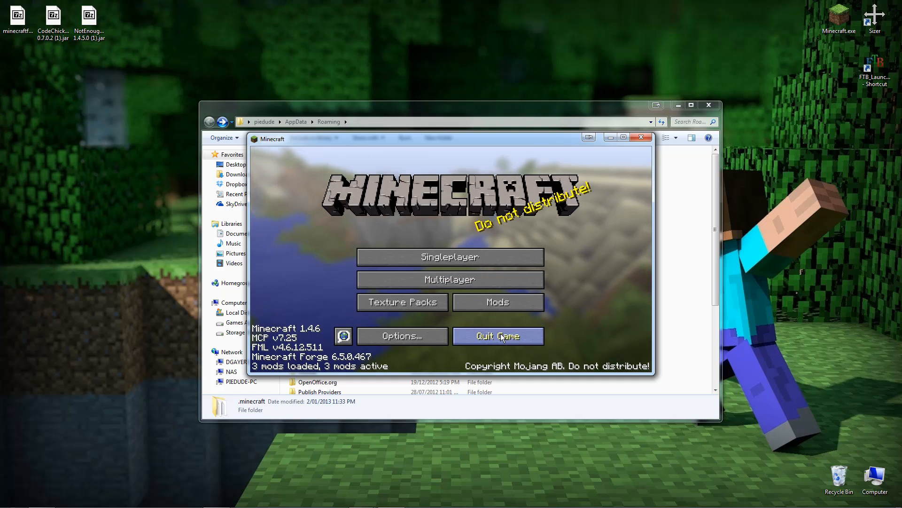
Quit the game and reopen the .minecraft folder to reach coremods
left_click(497, 336)
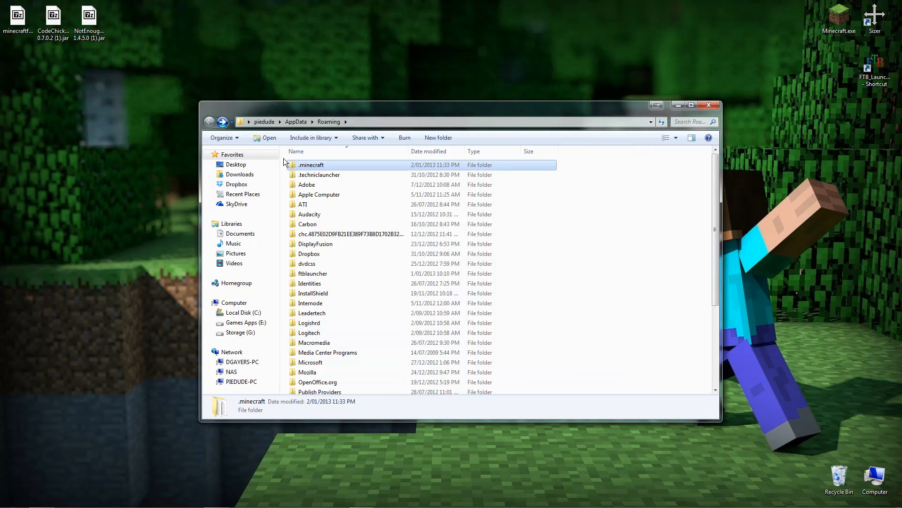
mouse_move(314, 169)
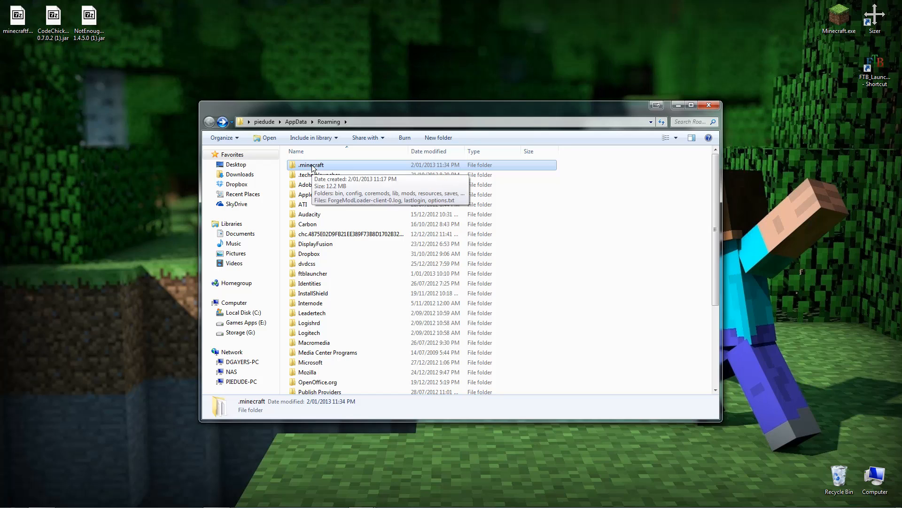
double_click(311, 165)
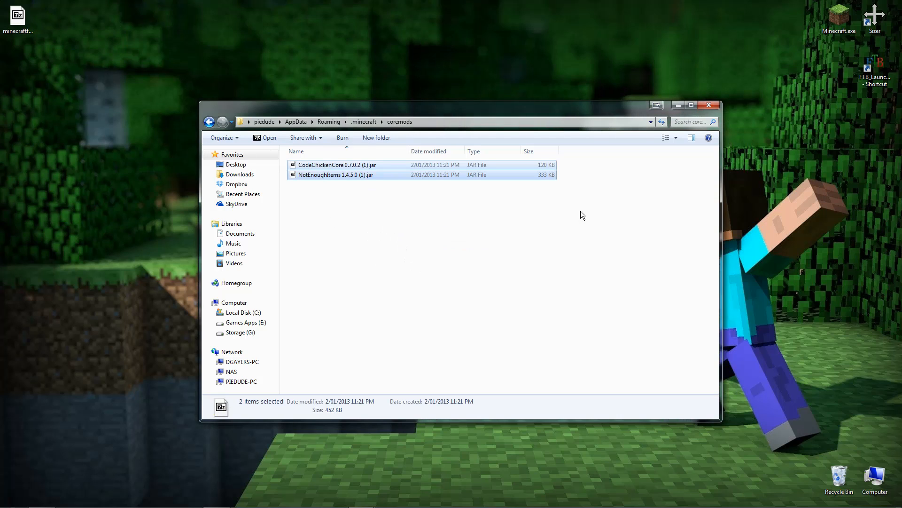
left_click(209, 121)
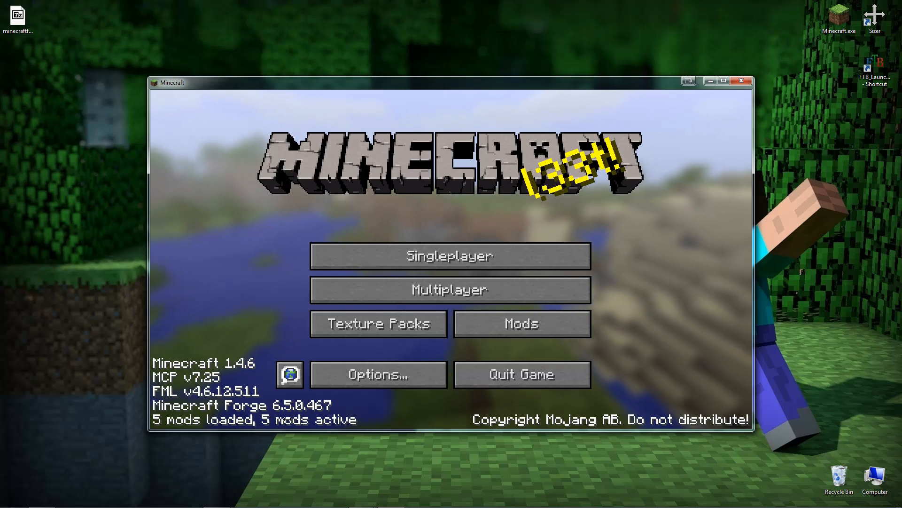
Check the Mod List shows CodeChicken Core 0.7.0.2 and Not Enough Items 1.4.5.0, then close it
left_click(521, 323)
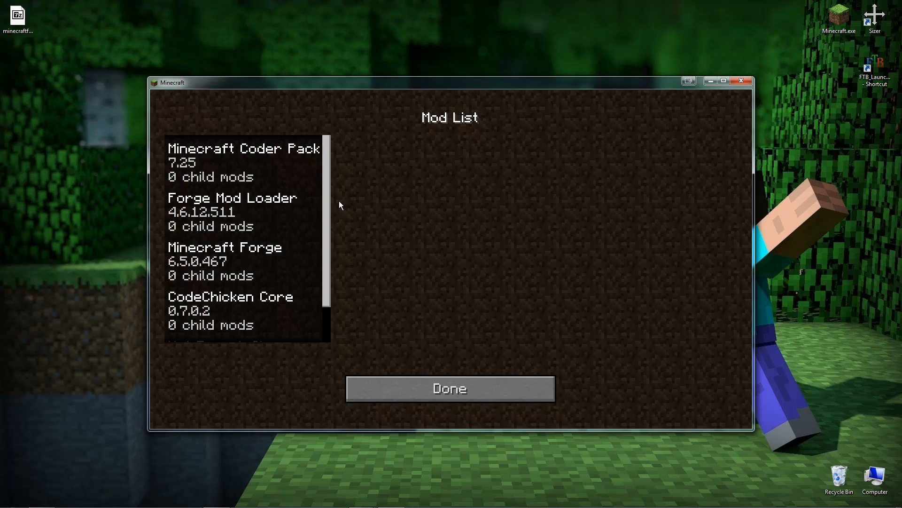
scroll("down", 3)
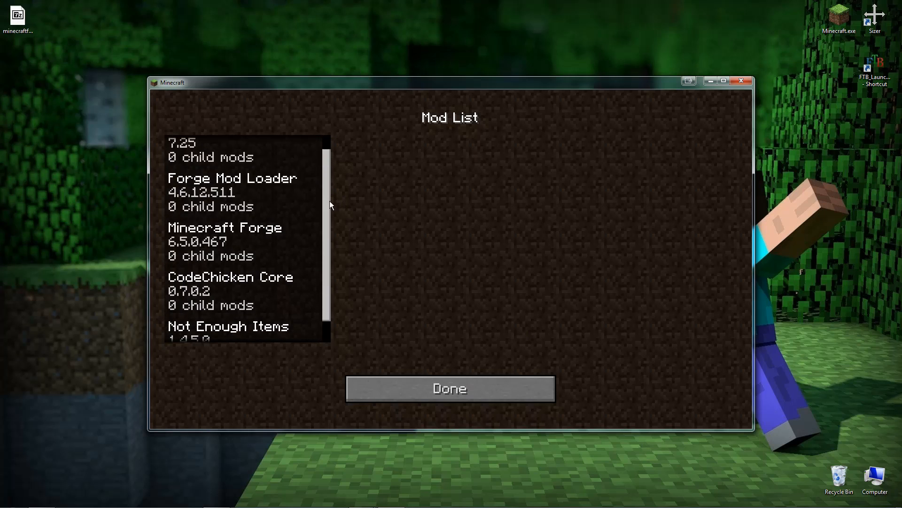
scroll("down", 3)
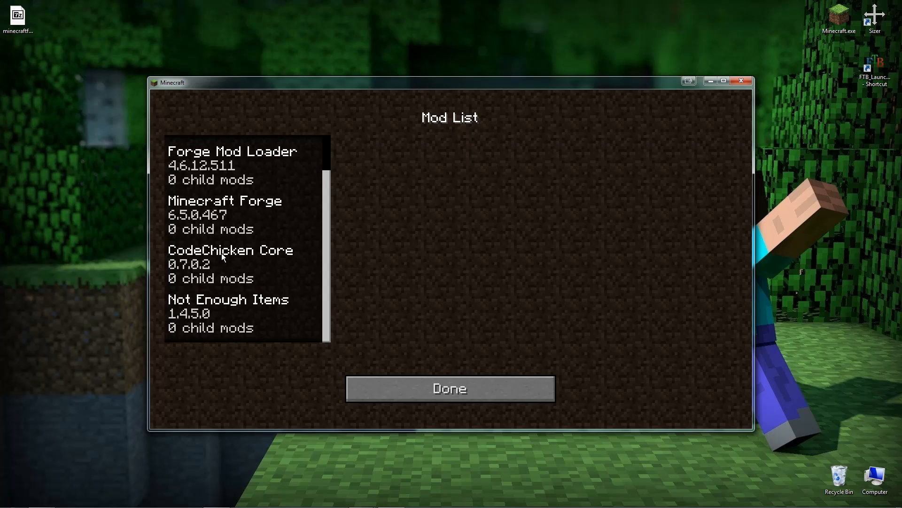
mouse_move(214, 225)
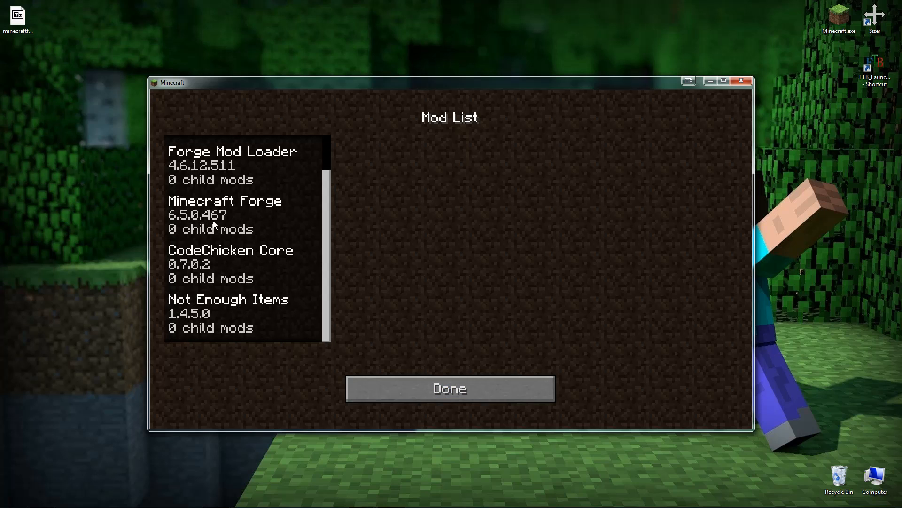
left_click(449, 388)
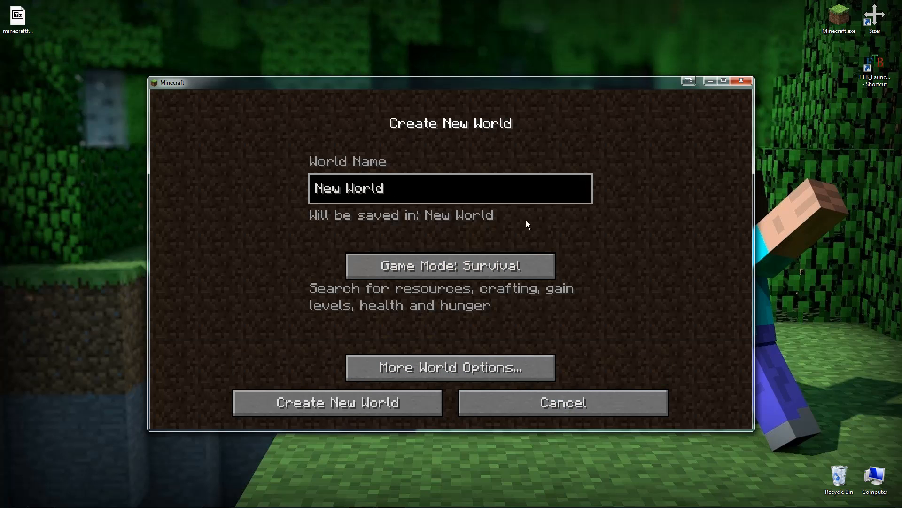
Create the new survival world 'New World' with default settings
left_click(338, 402)
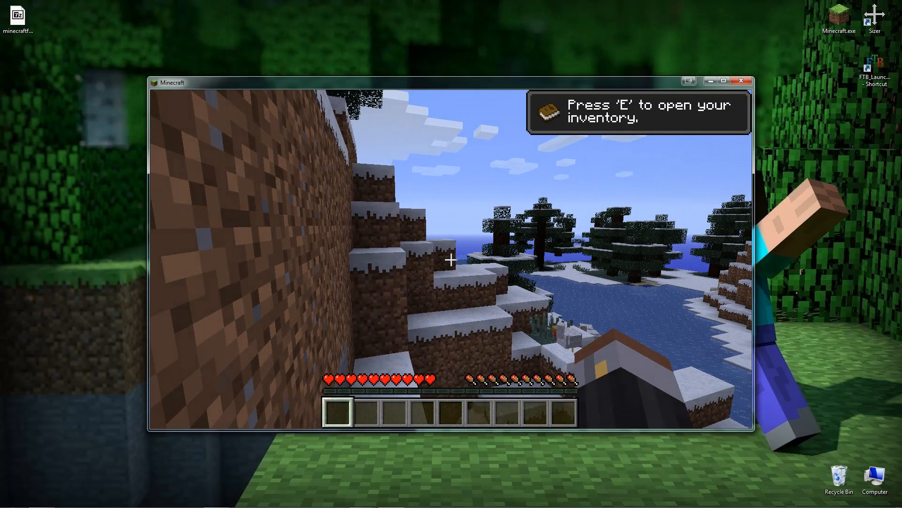
Verify the NEI item browser appears beside the inventory, then toggle the F3 debug overlay on and off
key("e")
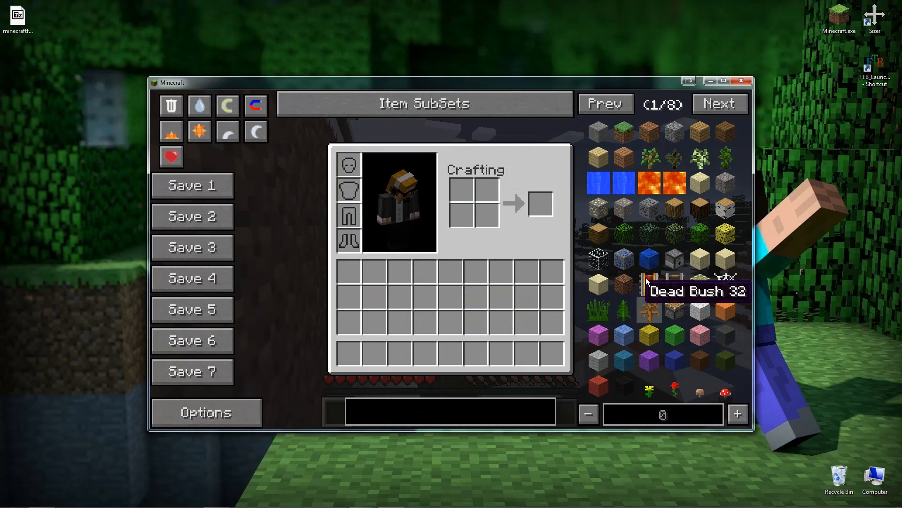
key("Escape")
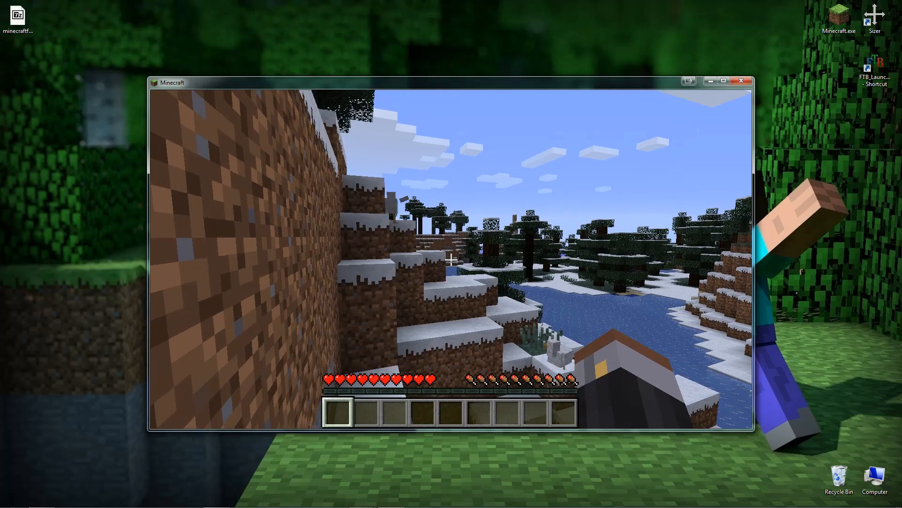
key("F3")
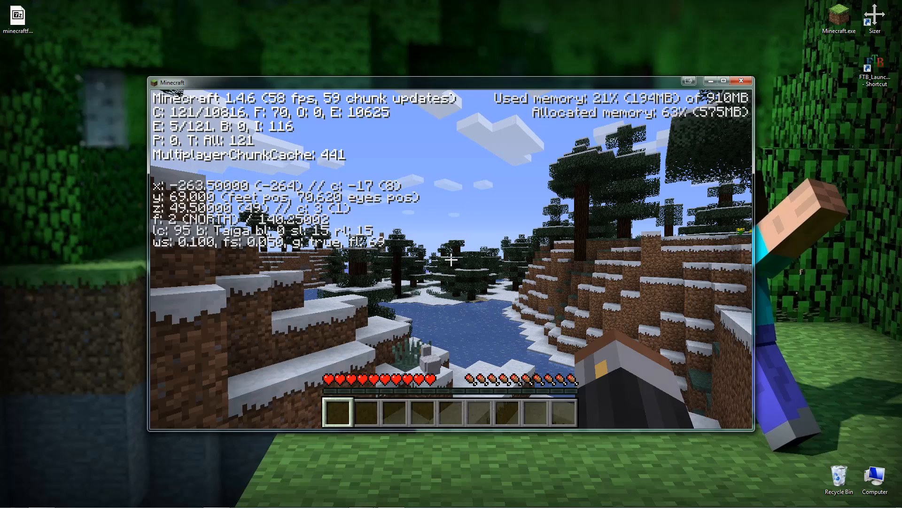
key("F3")
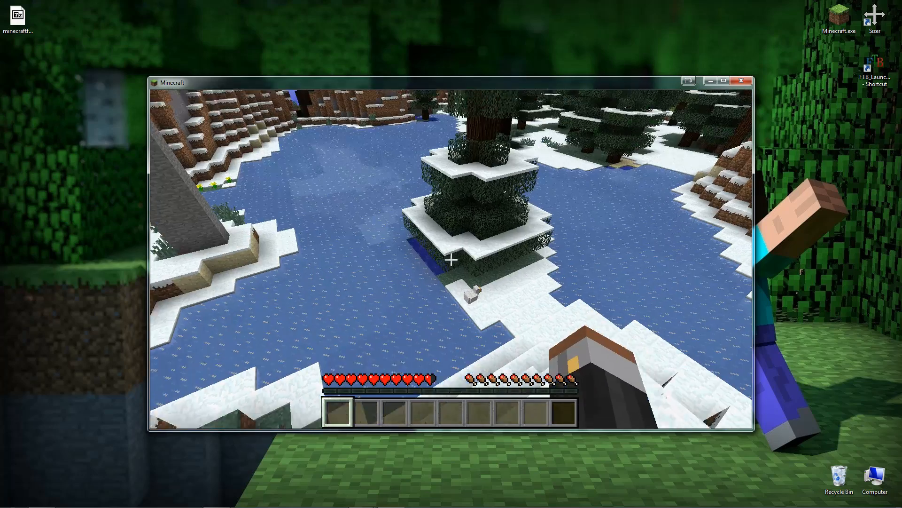
mouse_move(451, 259)
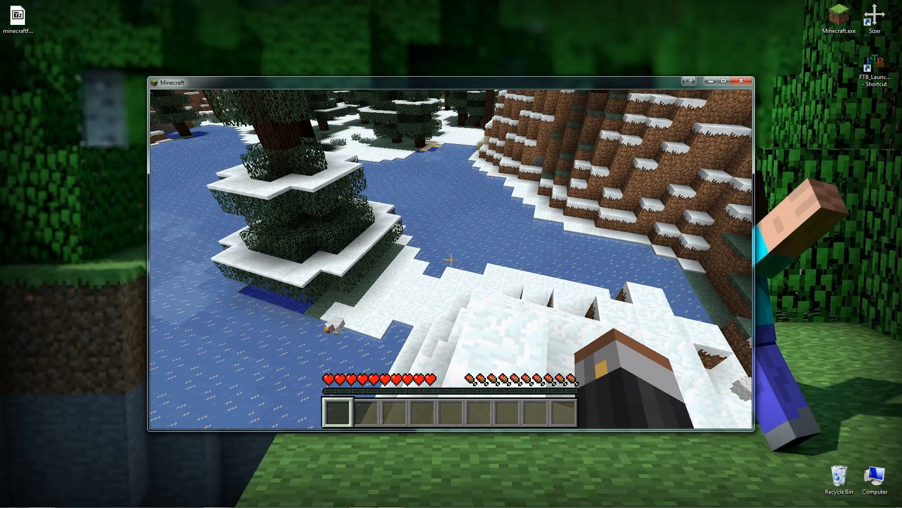